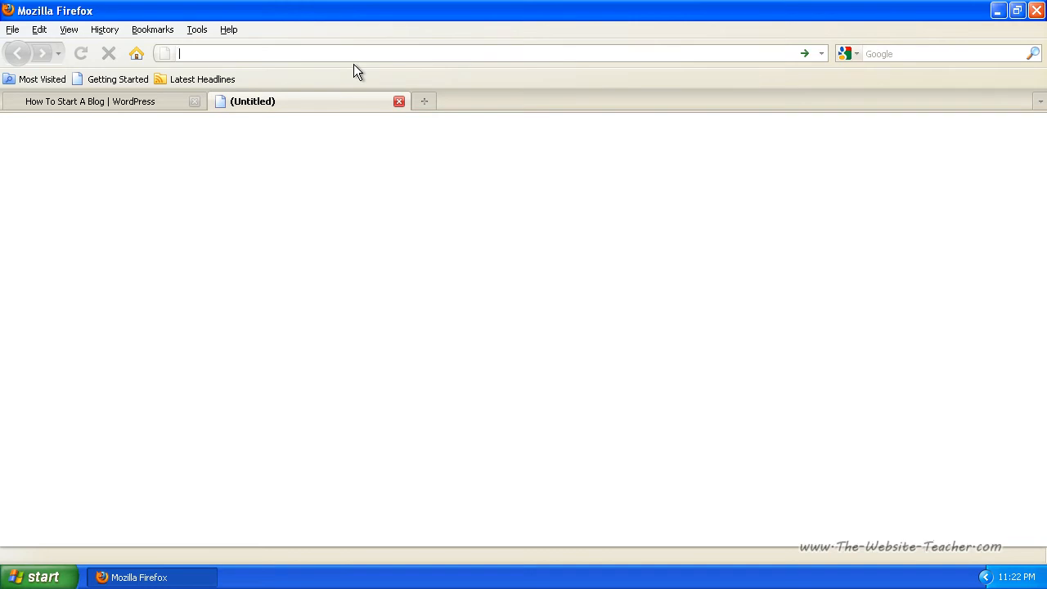
Load learnwebsitebasics.com/blog/wp-login.php from the address bar suggestion
{"action": "type", "text": "learnwebsitebasics.com/bl"}
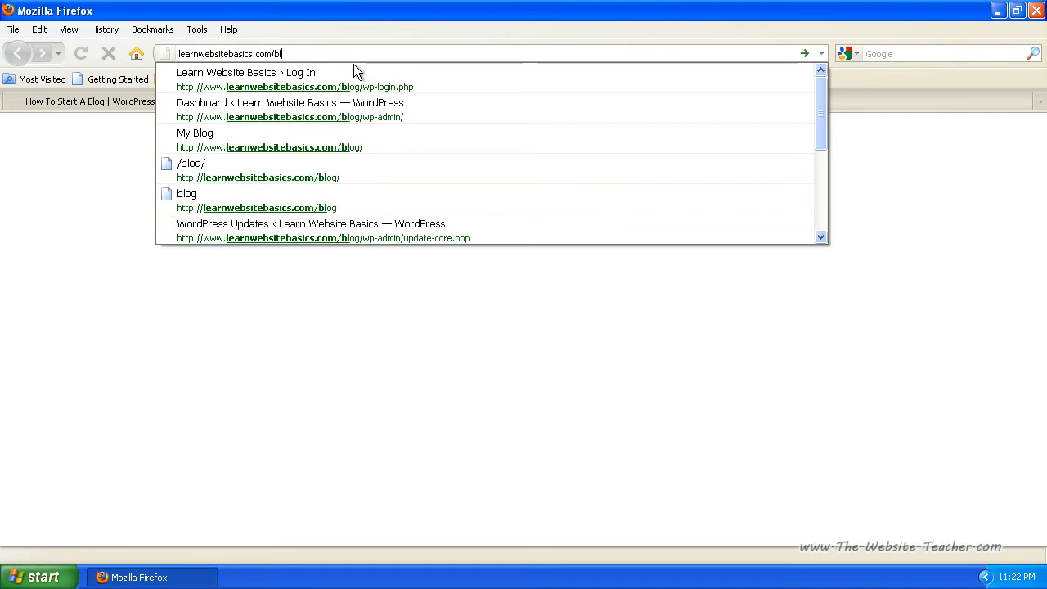
{"action": "type", "text": "og/"}
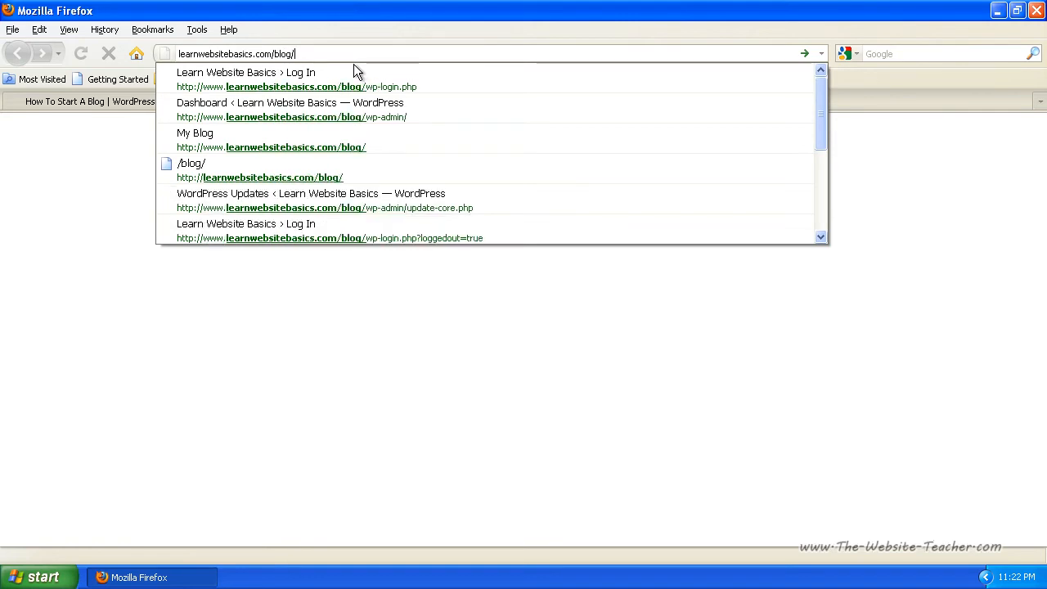
{"action": "type", "text": "wp"}
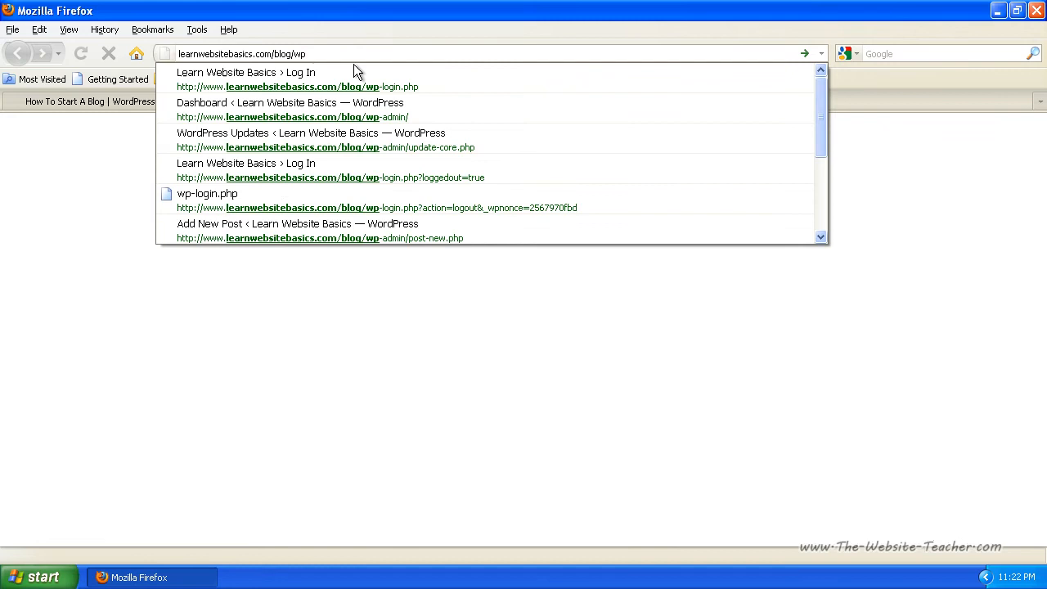
{"action": "type", "text": "-login.php"}
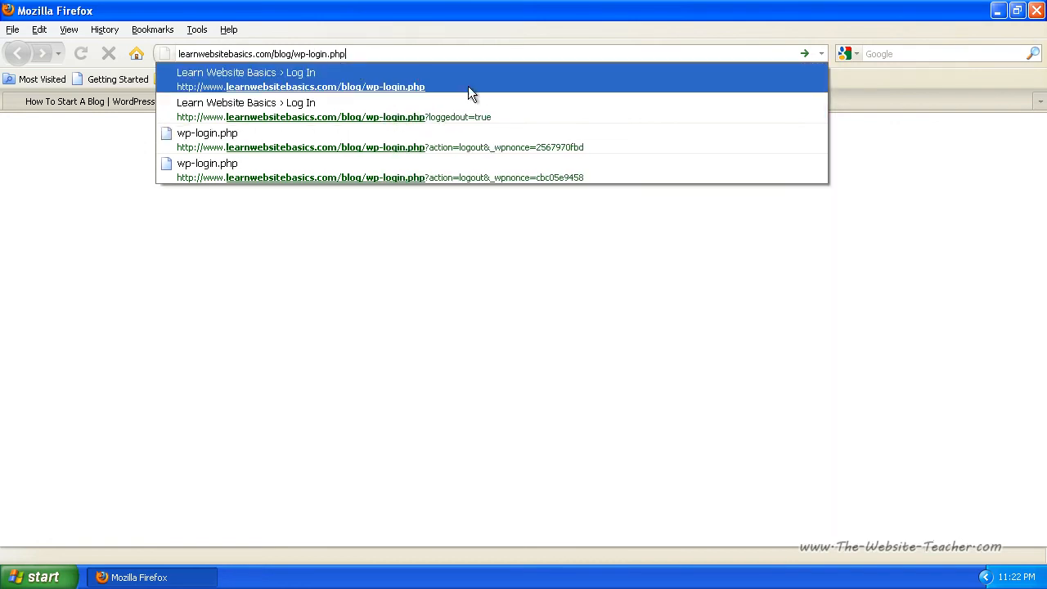
{"action": "left_click", "coordinate": [316, 77]}
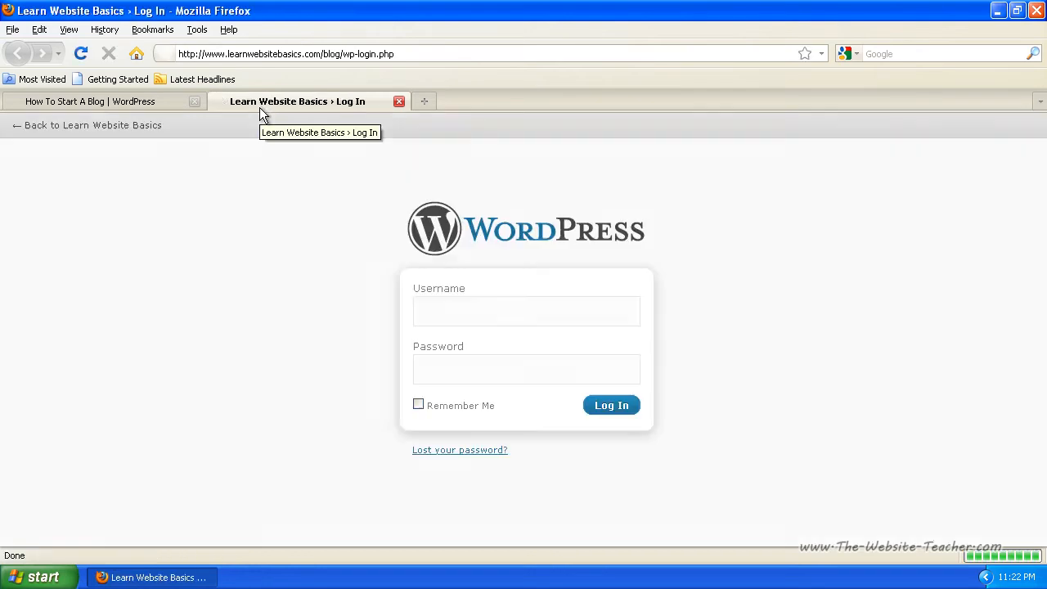
{"action": "mouse_move", "coordinate": [346, 115]}
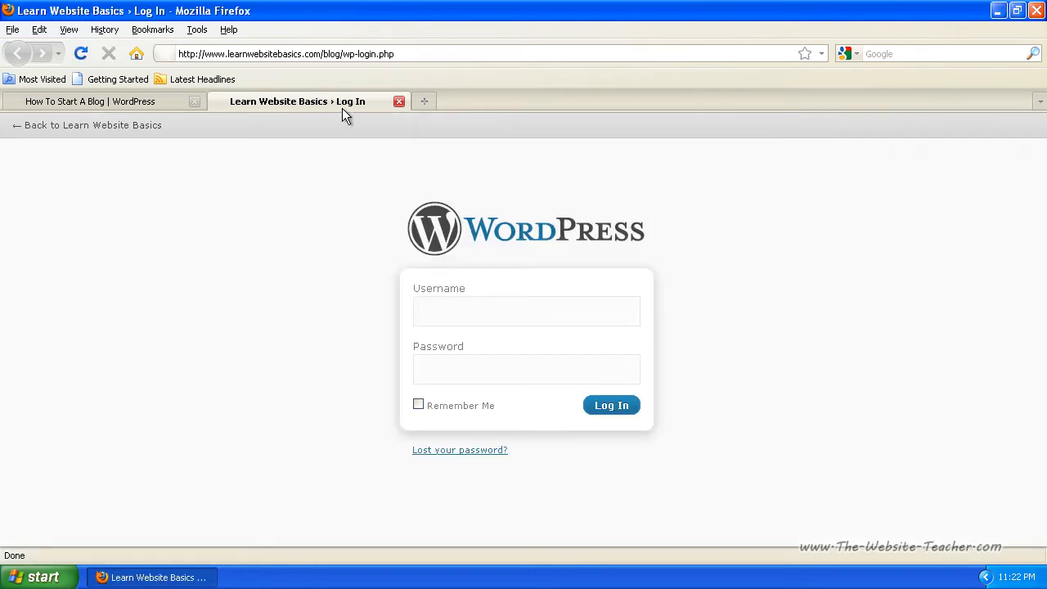
{"action": "mouse_move", "coordinate": [332, 86]}
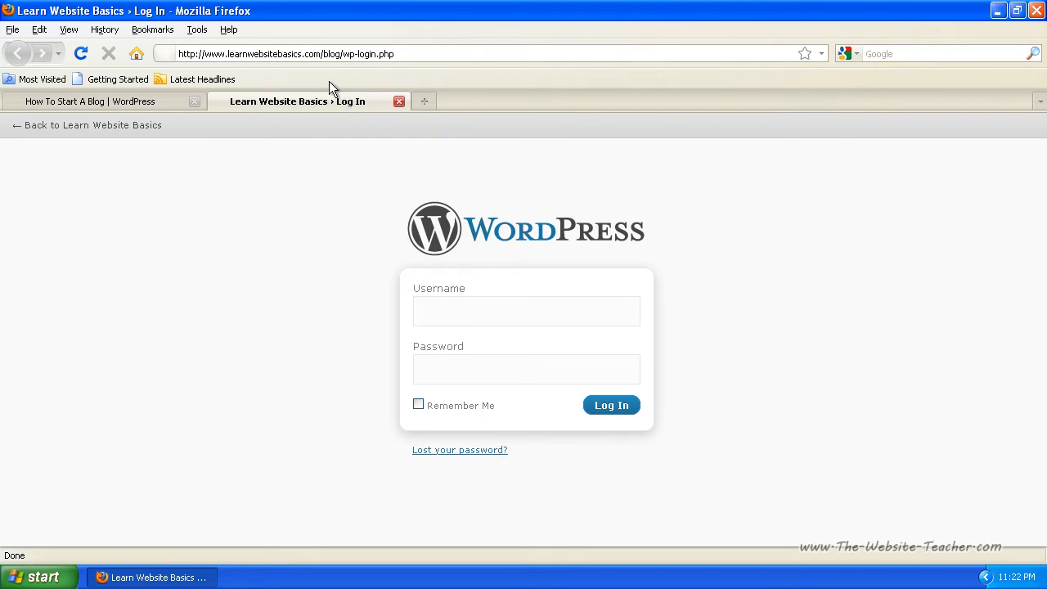
Enter the username and password and log in to reach the admin Dashboard
{"action": "left_click", "coordinate": [526, 311]}
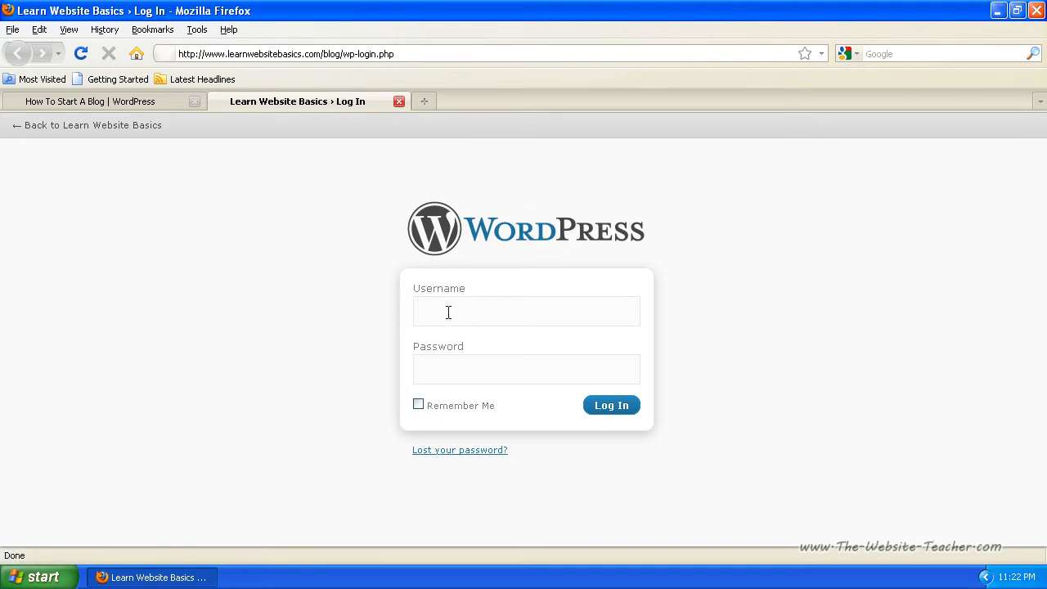
{"action": "left_click", "coordinate": [526, 311]}
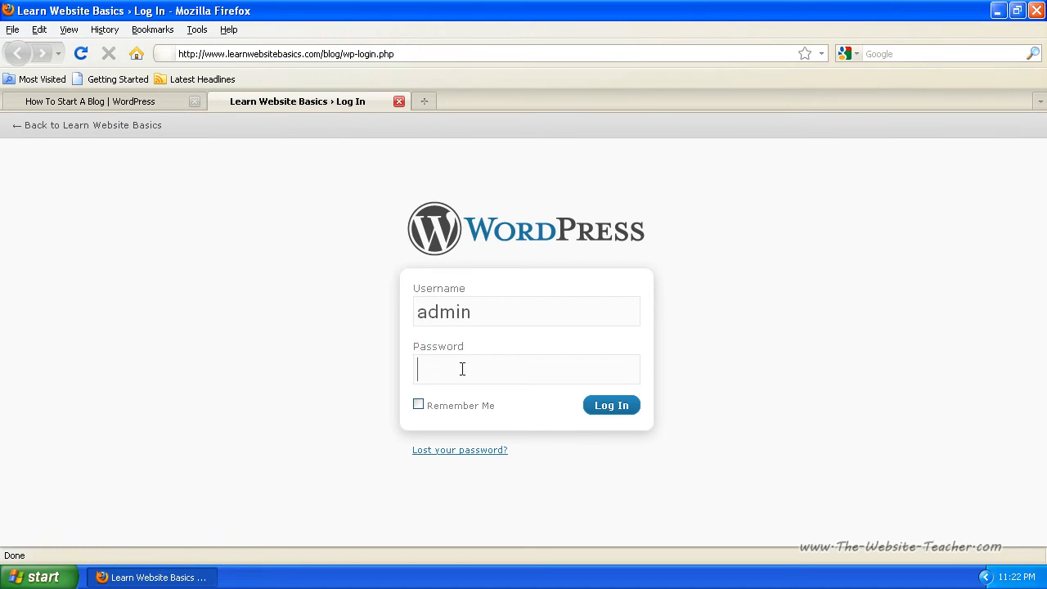
{"action": "left_click", "coordinate": [611, 405]}
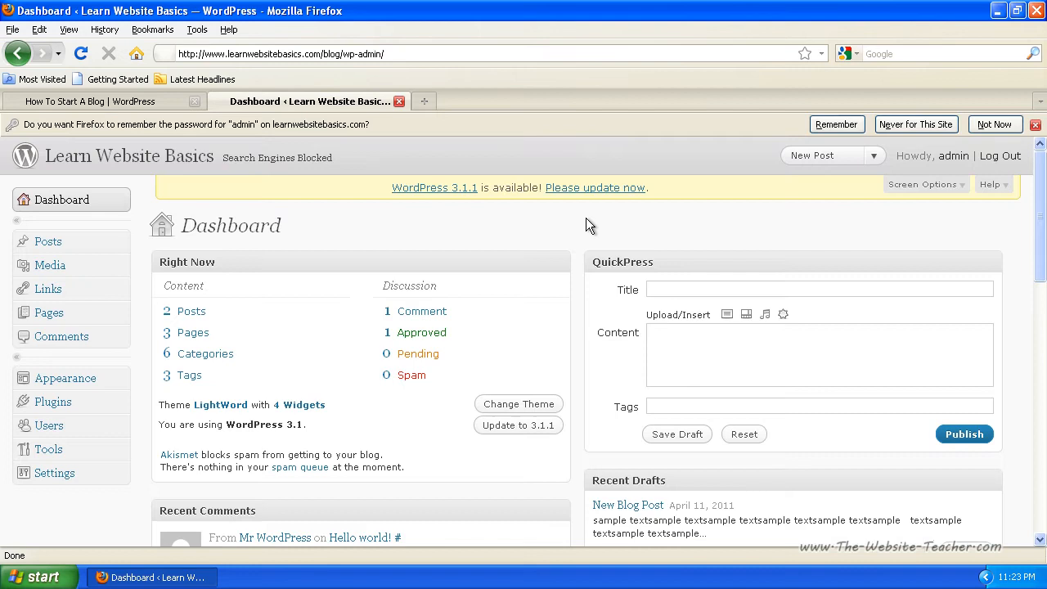
{"action": "mouse_move", "coordinate": [324, 233]}
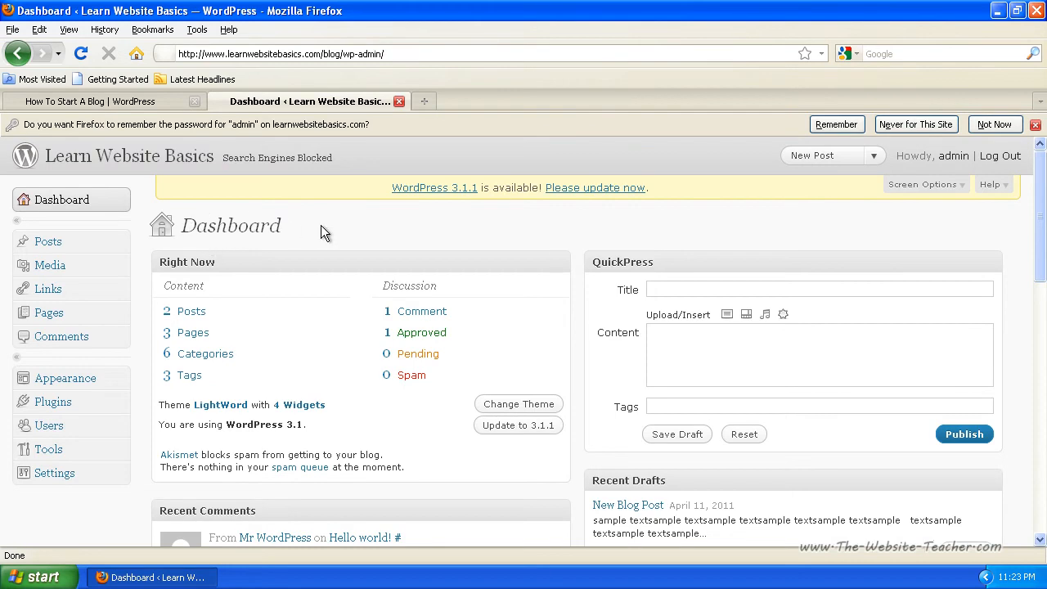
{"action": "mouse_move", "coordinate": [274, 246]}
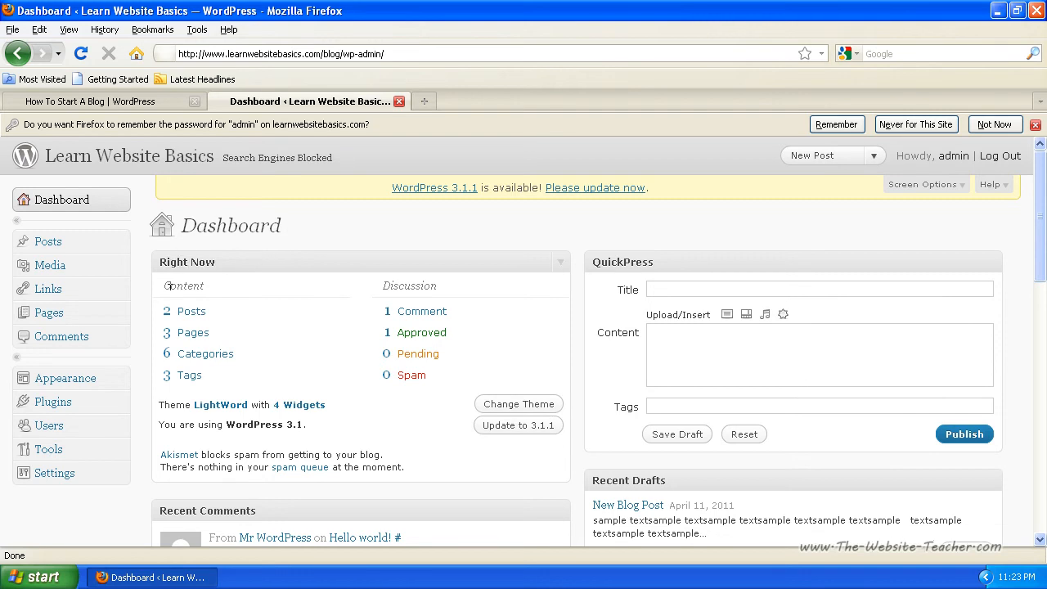
{"action": "mouse_move", "coordinate": [45, 427]}
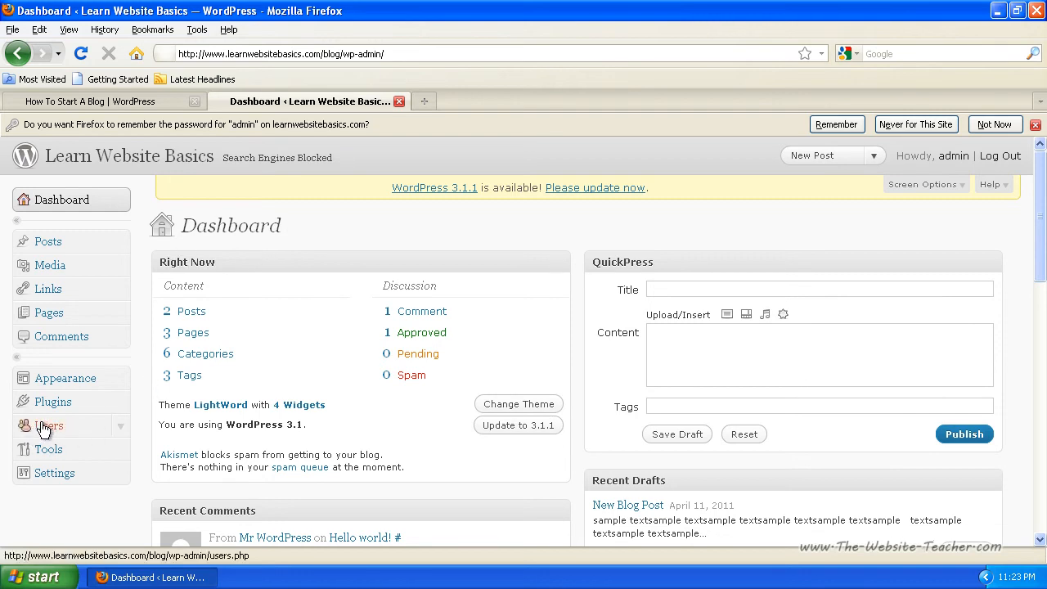
Expand Users in the sidebar and go to Add New
{"action": "left_click", "coordinate": [49, 426]}
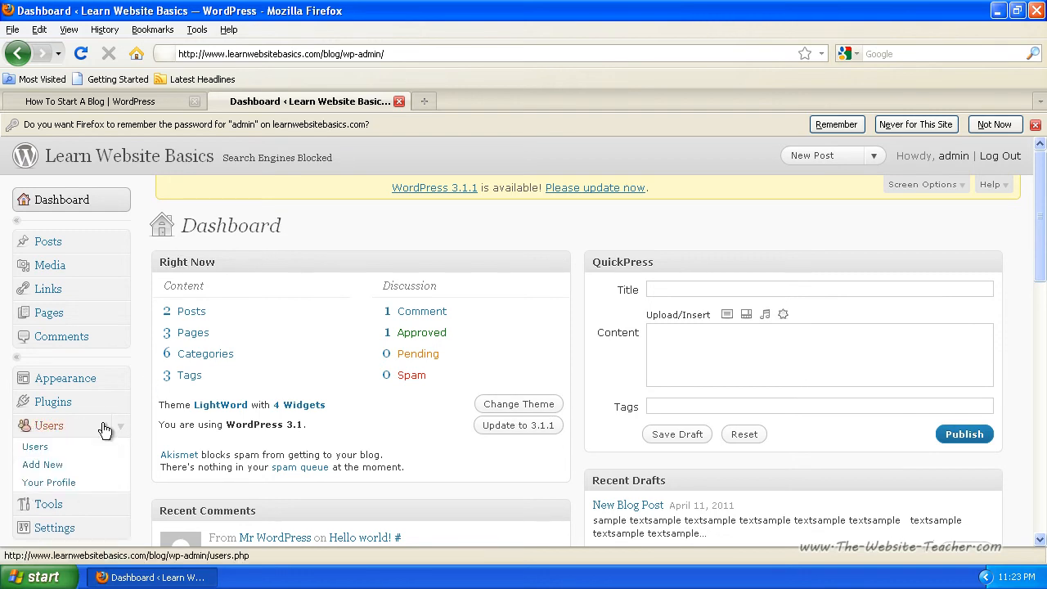
{"action": "mouse_move", "coordinate": [64, 456]}
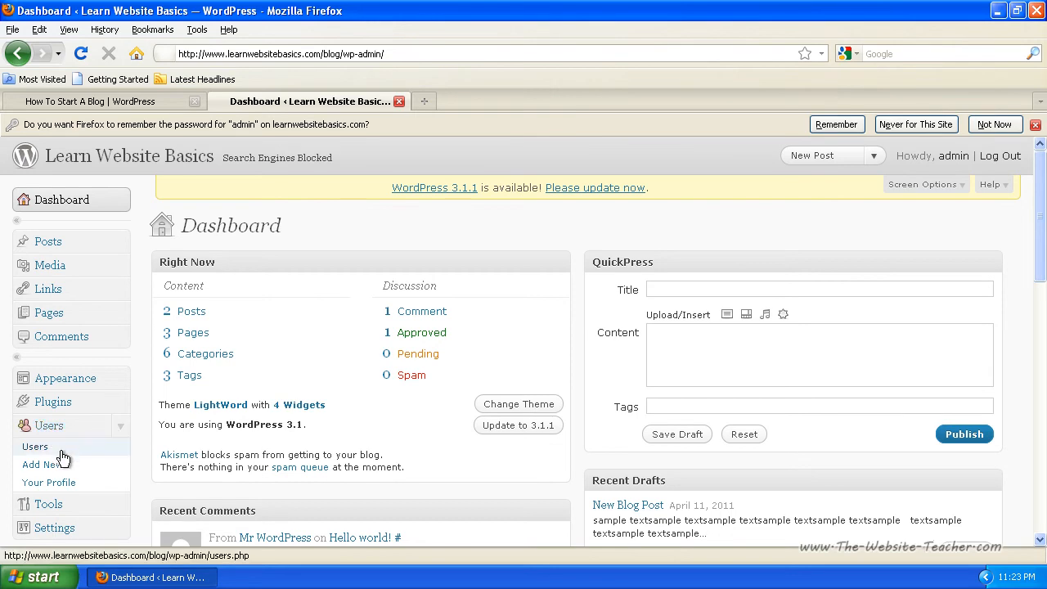
{"action": "mouse_move", "coordinate": [70, 465]}
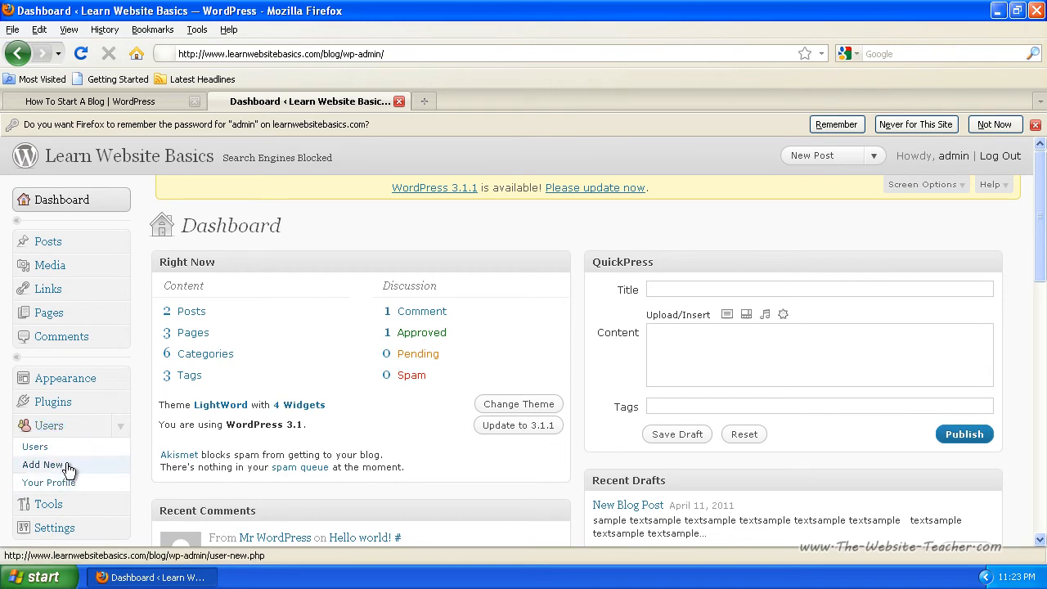
{"action": "mouse_move", "coordinate": [24, 465]}
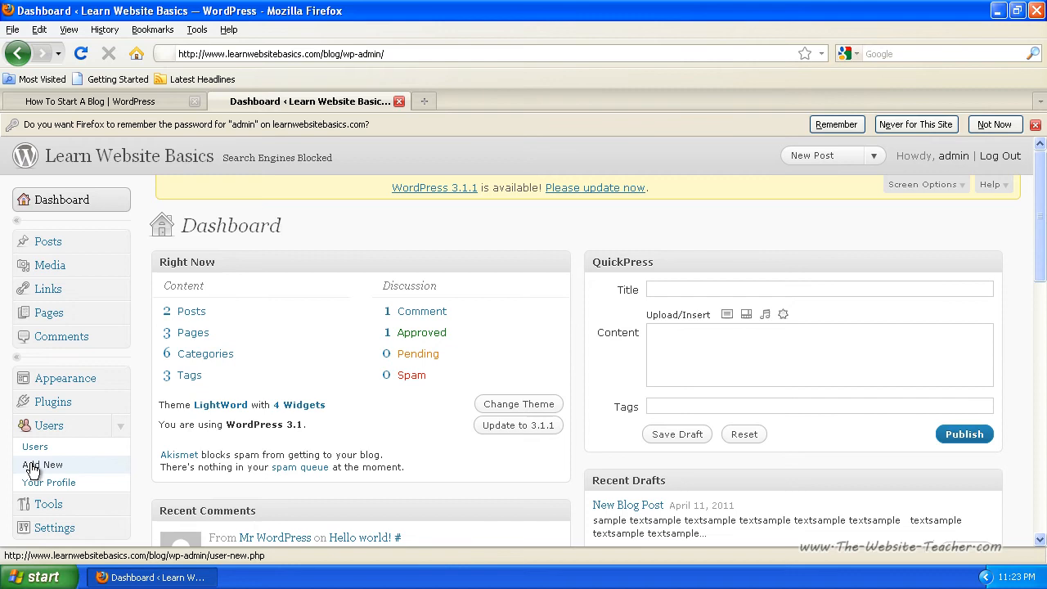
{"action": "mouse_move", "coordinate": [58, 469]}
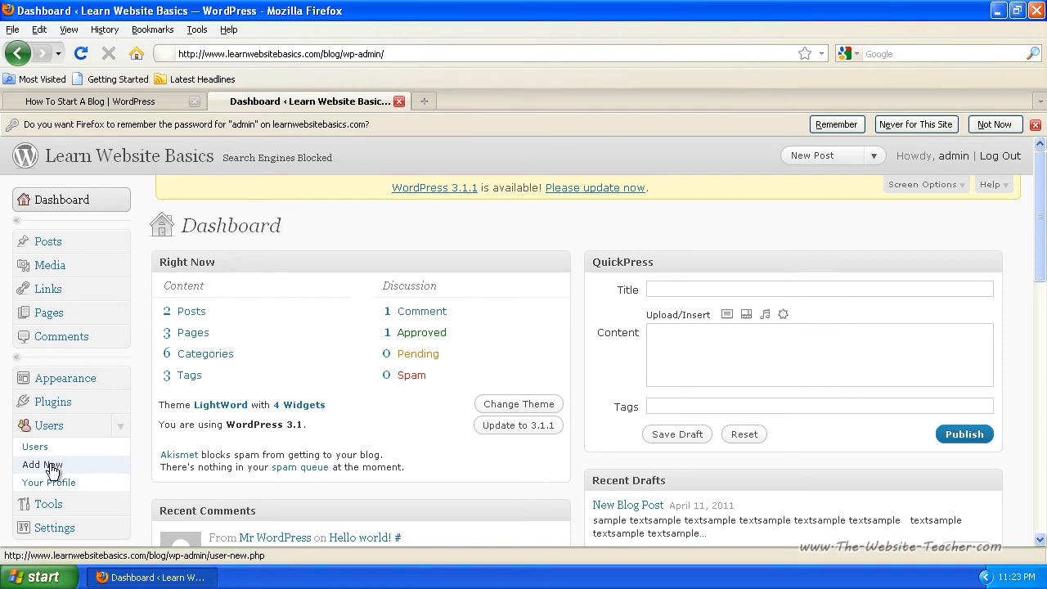
{"action": "mouse_move", "coordinate": [37, 451]}
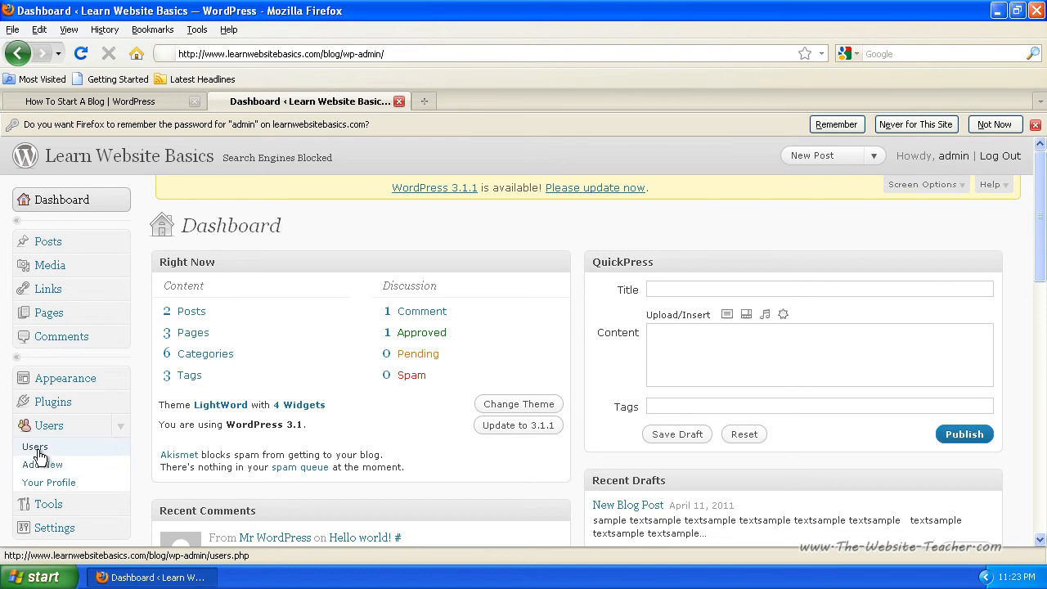
{"action": "mouse_move", "coordinate": [41, 452]}
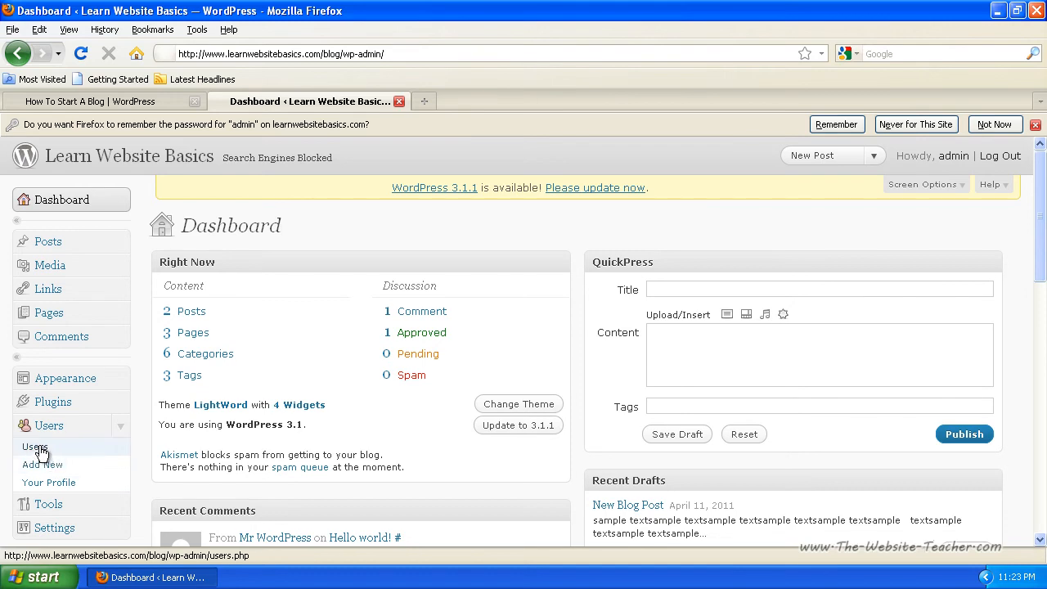
{"action": "mouse_move", "coordinate": [48, 483]}
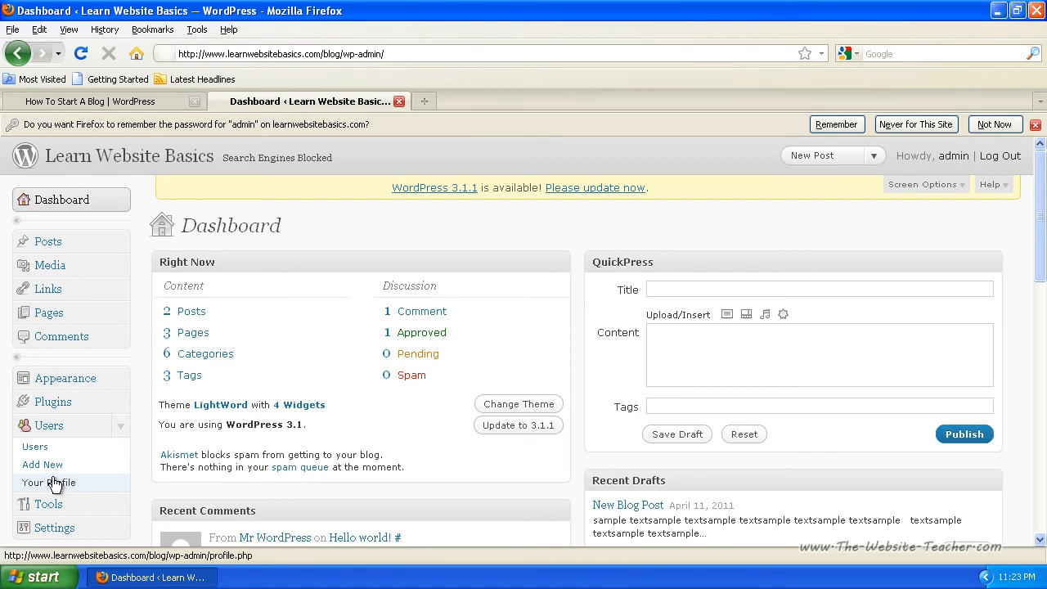
{"action": "mouse_move", "coordinate": [51, 483]}
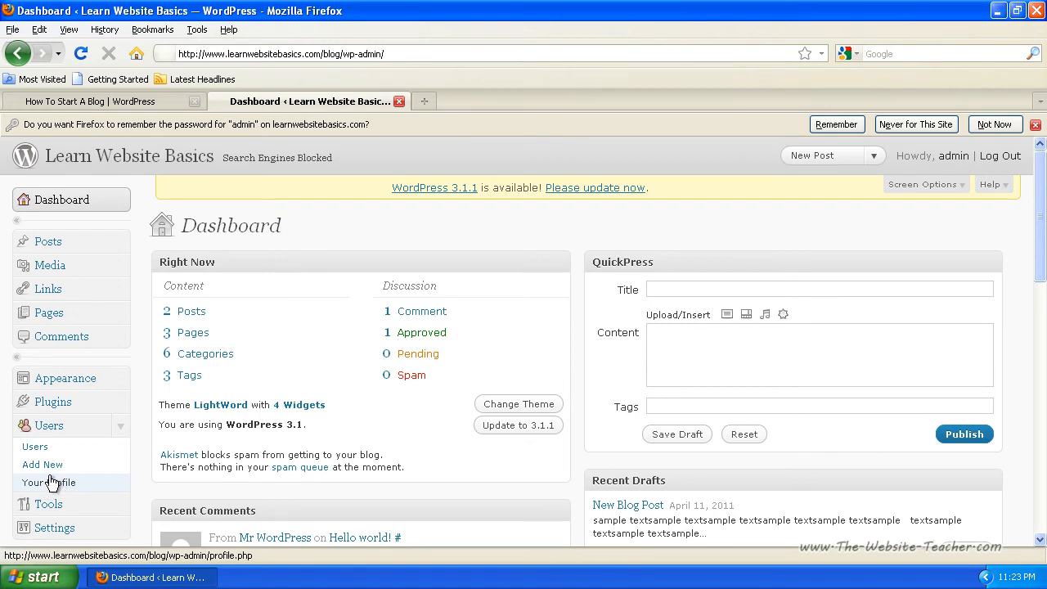
{"action": "mouse_move", "coordinate": [42, 467]}
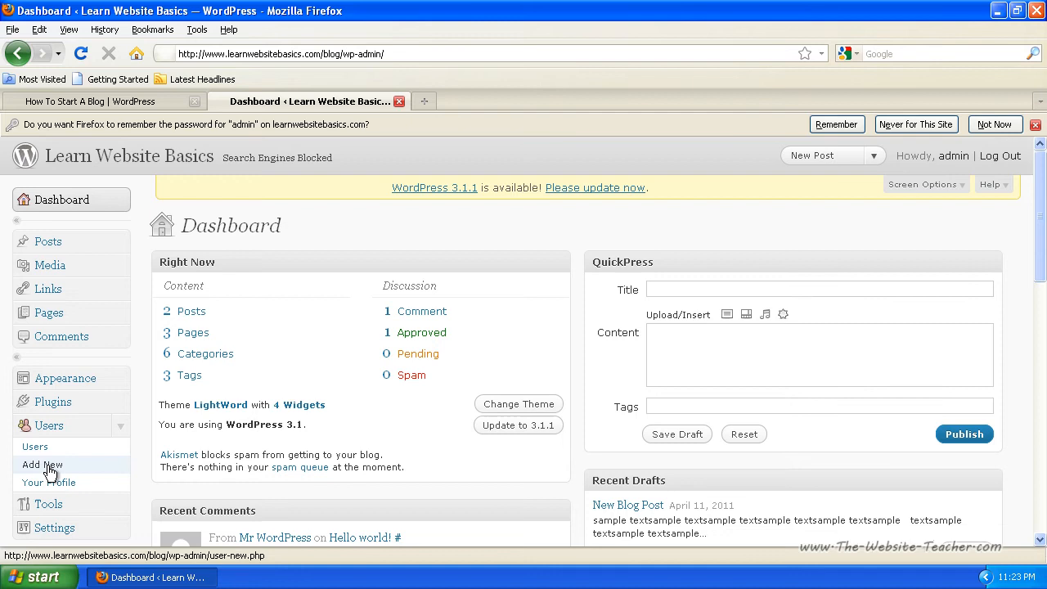
{"action": "left_click", "coordinate": [40, 465]}
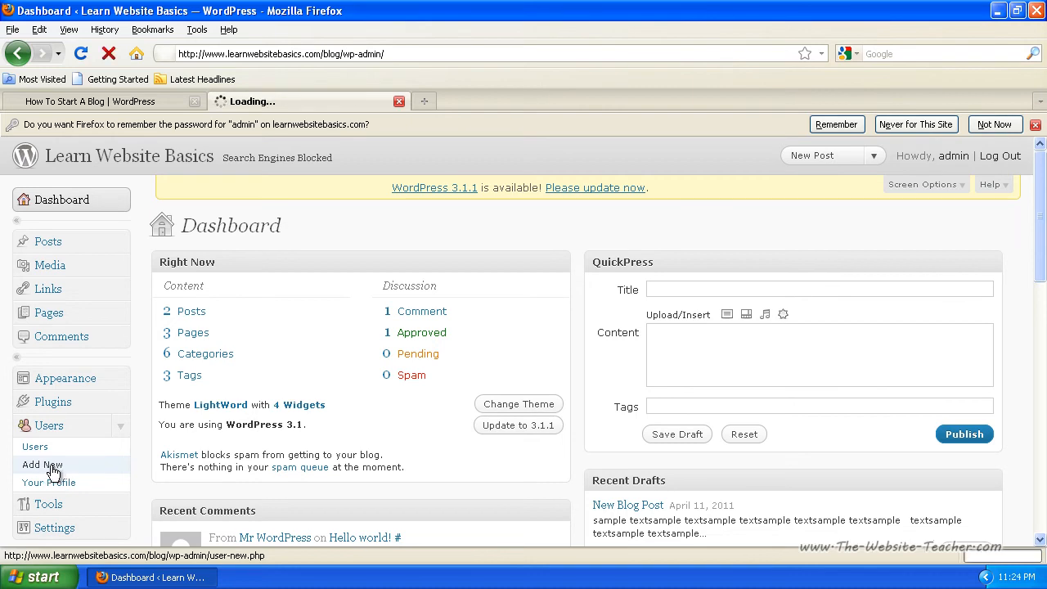
{"action": "left_click", "coordinate": [41, 464]}
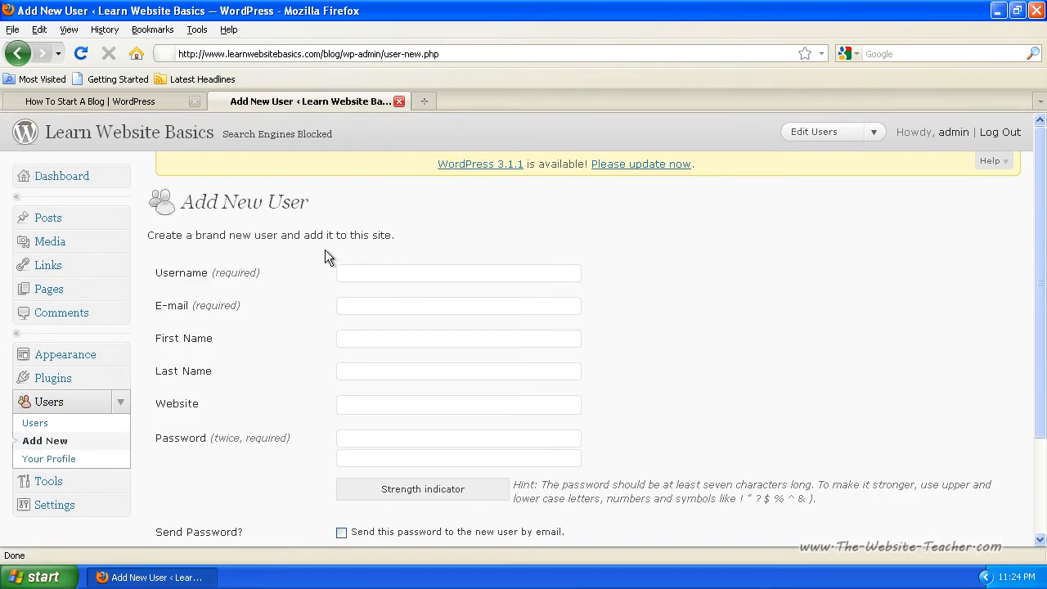
{"action": "mouse_move", "coordinate": [294, 278]}
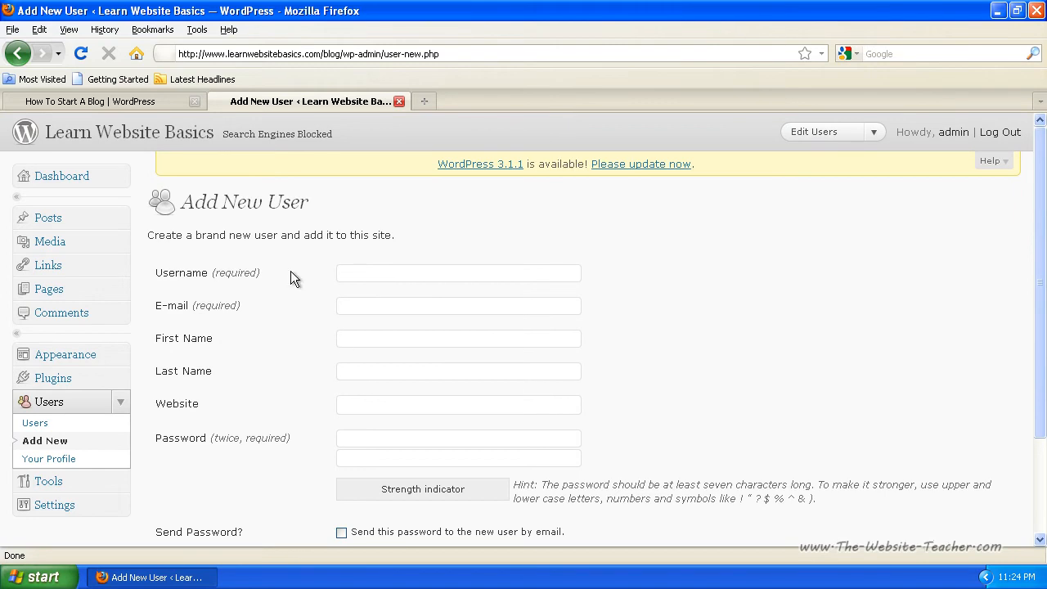
{"action": "mouse_move", "coordinate": [184, 266]}
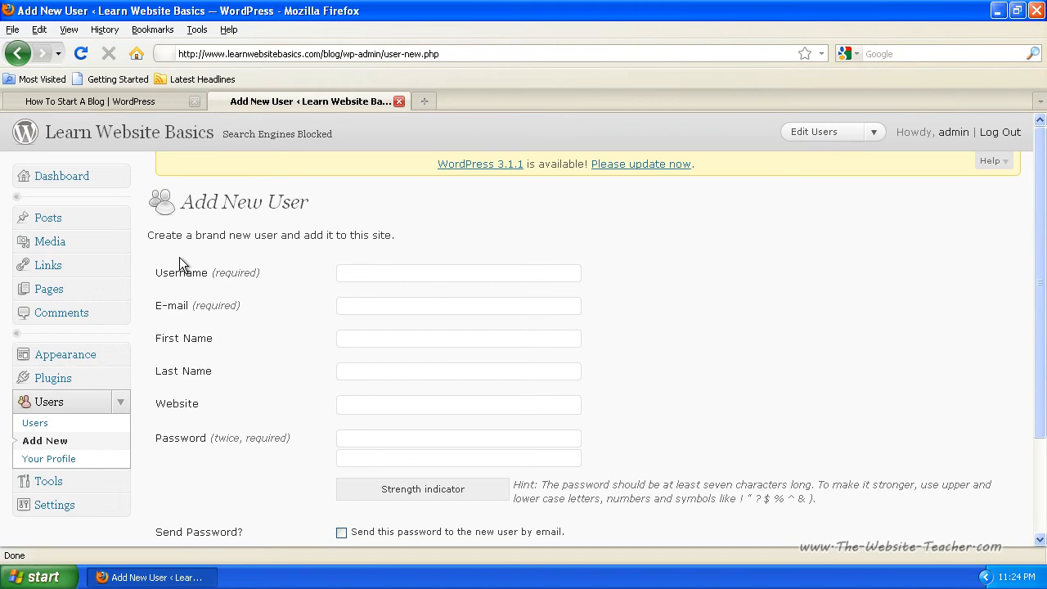
{"action": "mouse_move", "coordinate": [180, 280]}
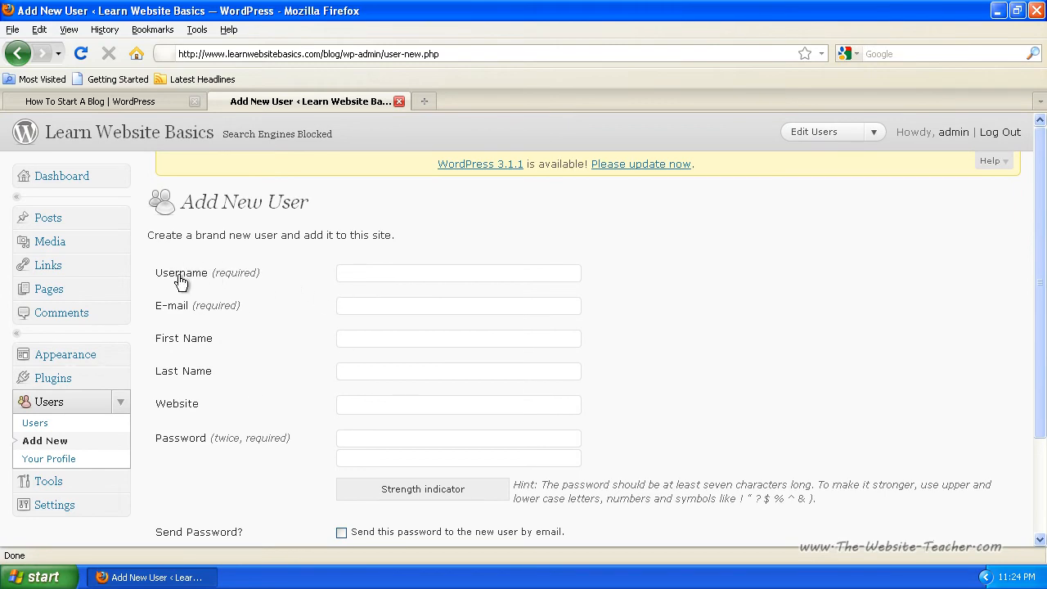
{"action": "mouse_move", "coordinate": [671, 379]}
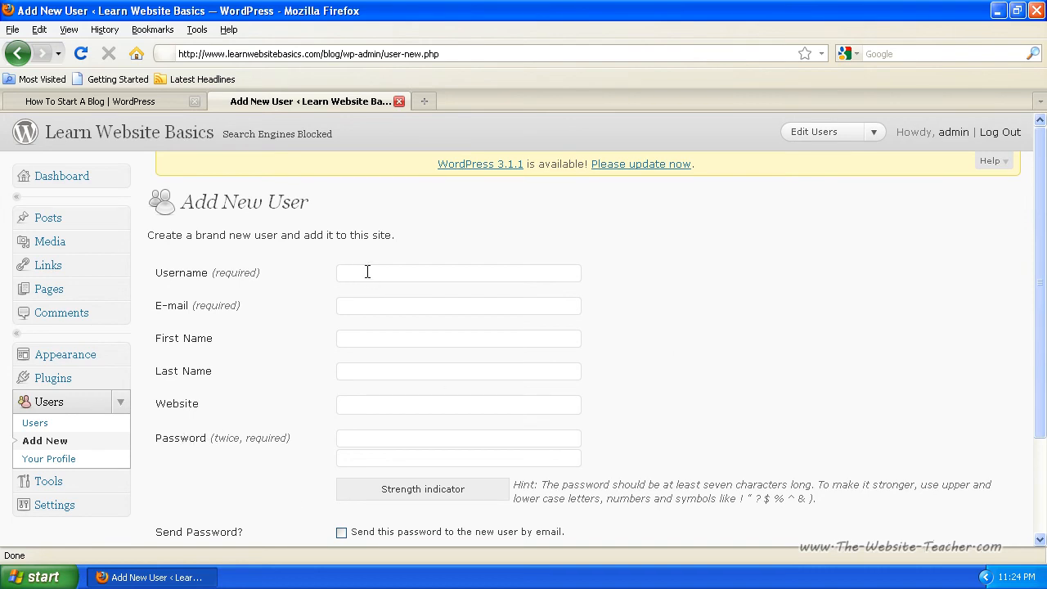
{"action": "type", "text": "newuser"}
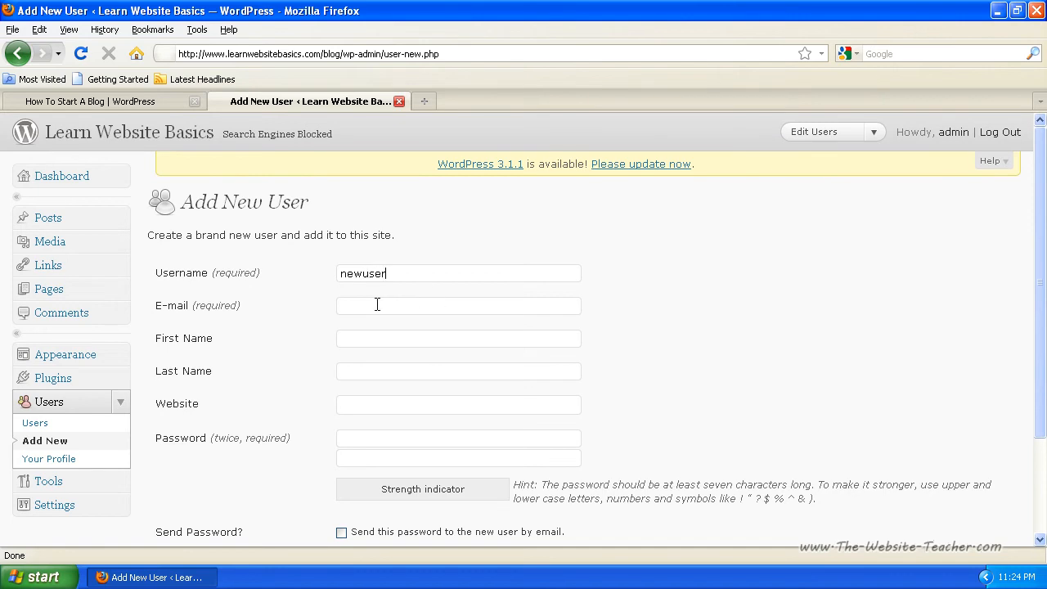
{"action": "left_click", "coordinate": [459, 305]}
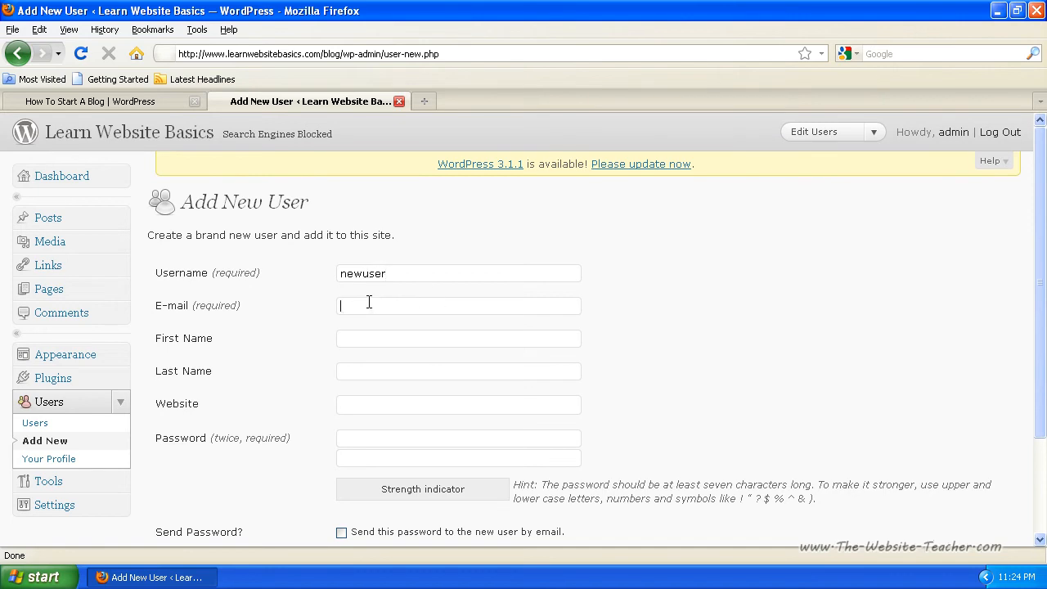
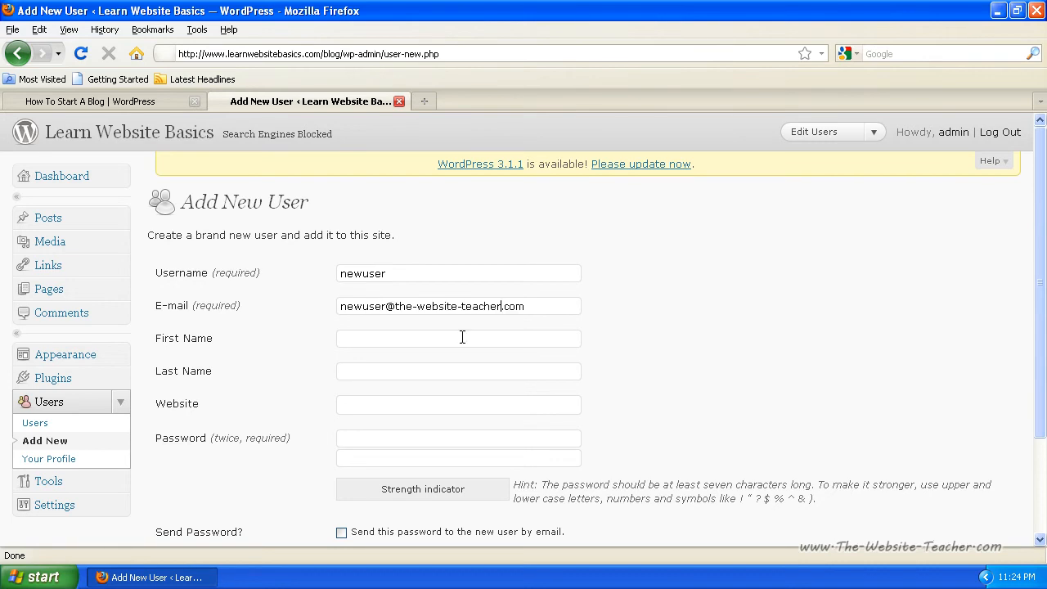
{"action": "mouse_move", "coordinate": [392, 345]}
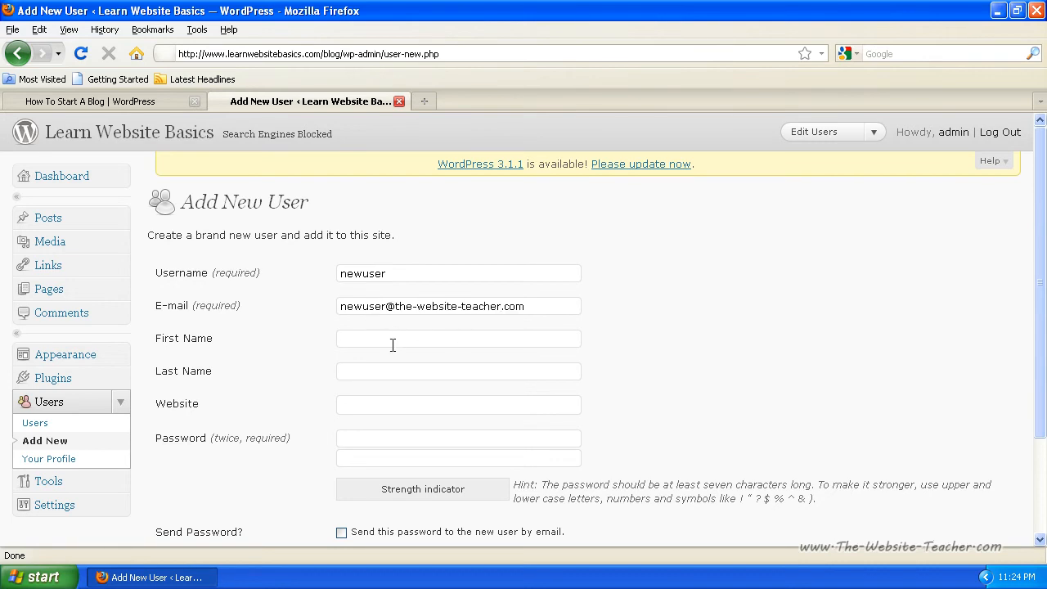
{"action": "mouse_move", "coordinate": [426, 305]}
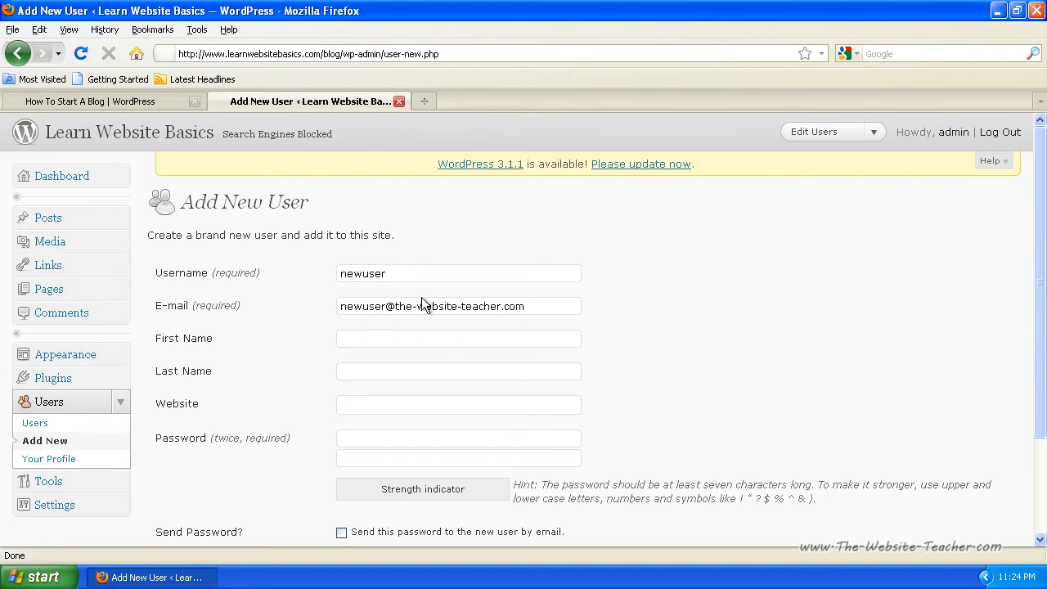
Enter first name bob, last name smith and website mysite.com
{"action": "left_click", "coordinate": [458, 339]}
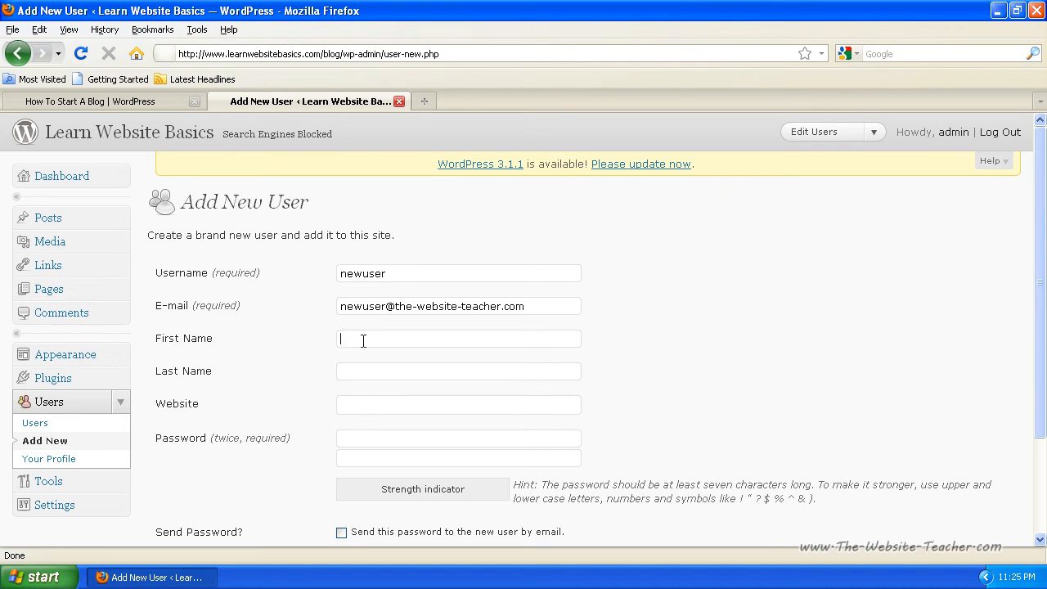
{"action": "type", "text": "bob"}
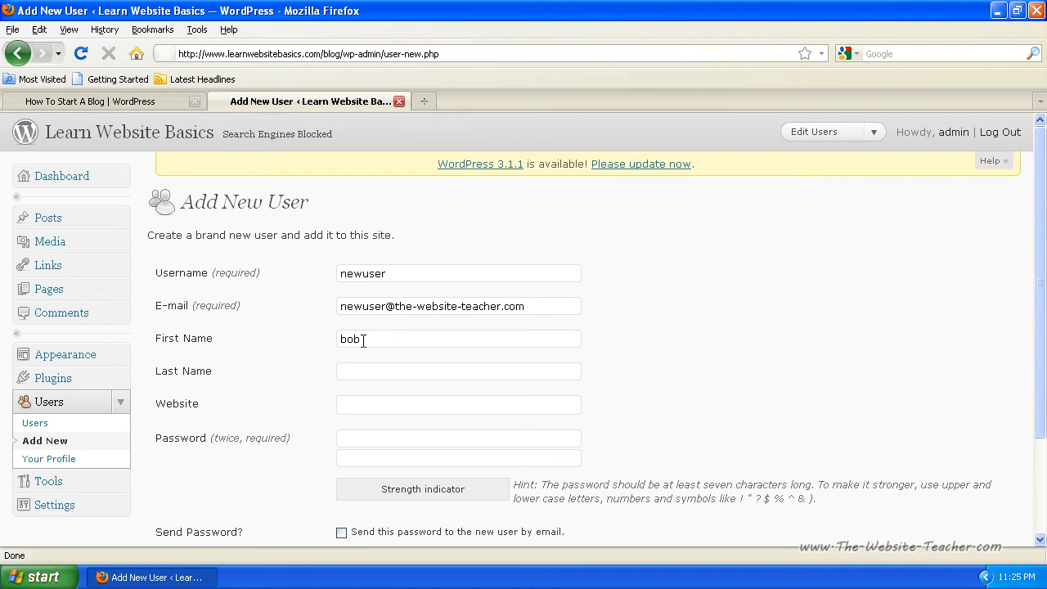
{"action": "type", "text": "smith"}
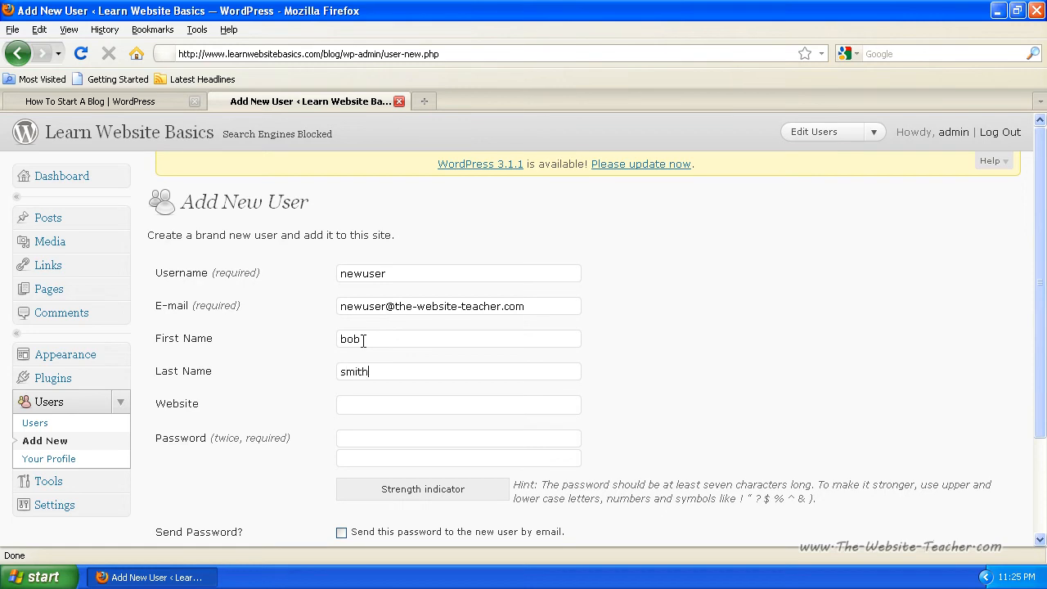
{"action": "type", "text": "mysite.com"}
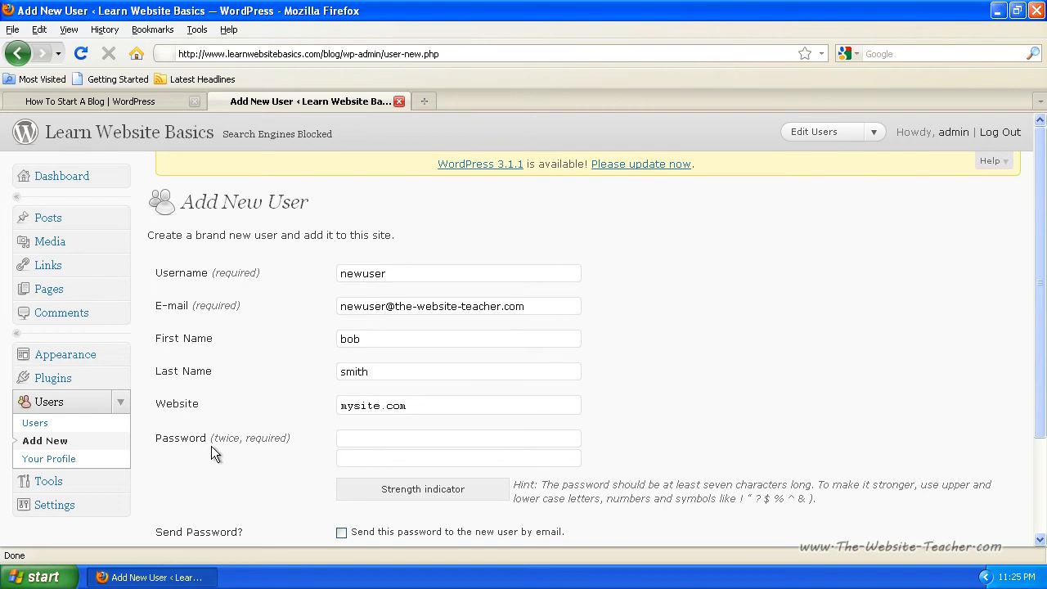
{"action": "mouse_move", "coordinate": [227, 450]}
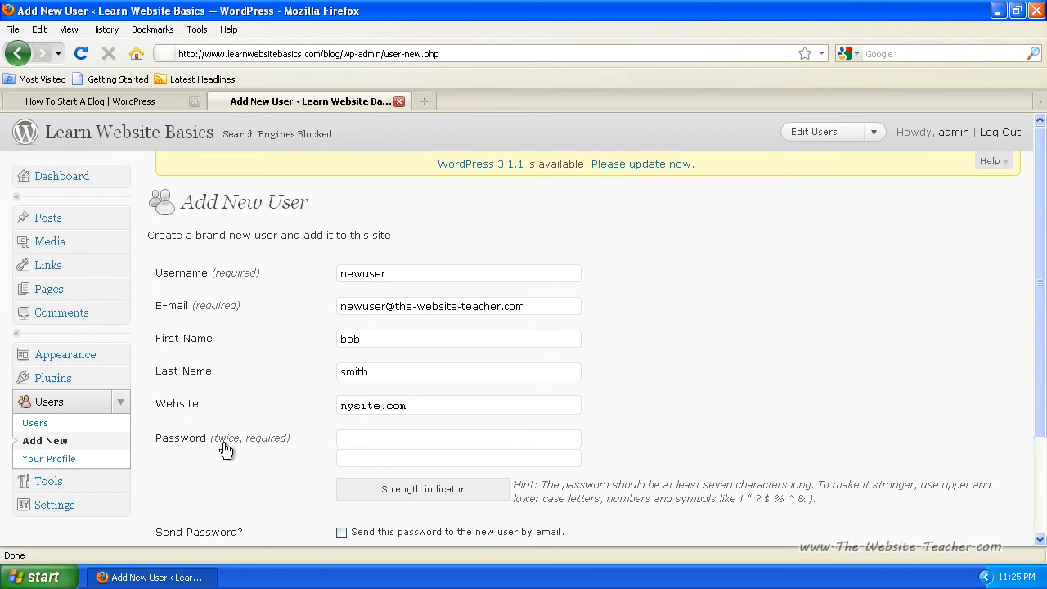
{"action": "mouse_move", "coordinate": [237, 456]}
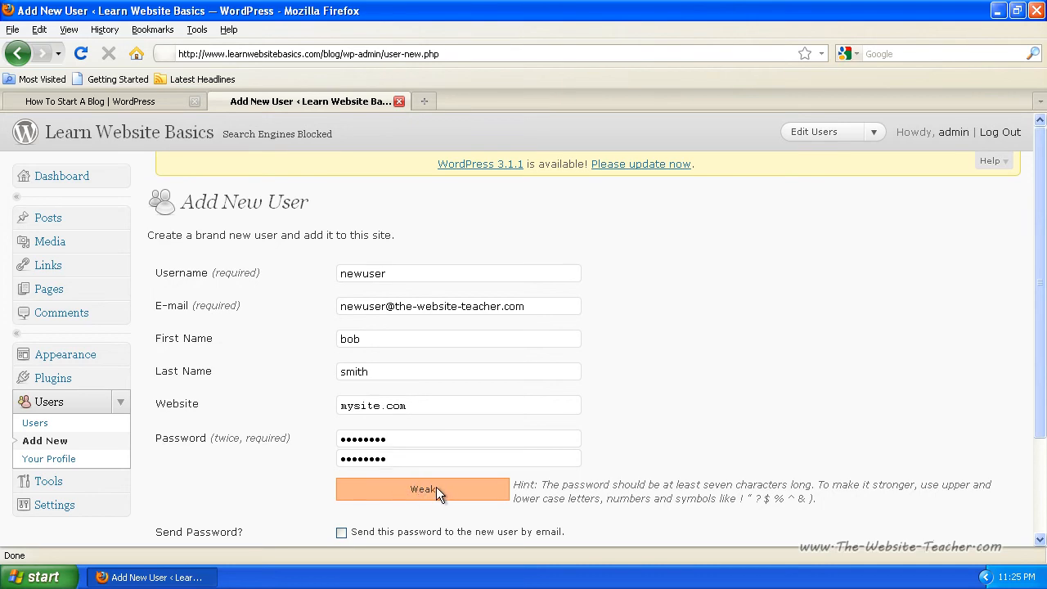
Fill both Password boxes with the same password, rated Weak
{"action": "double_click", "coordinate": [422, 489]}
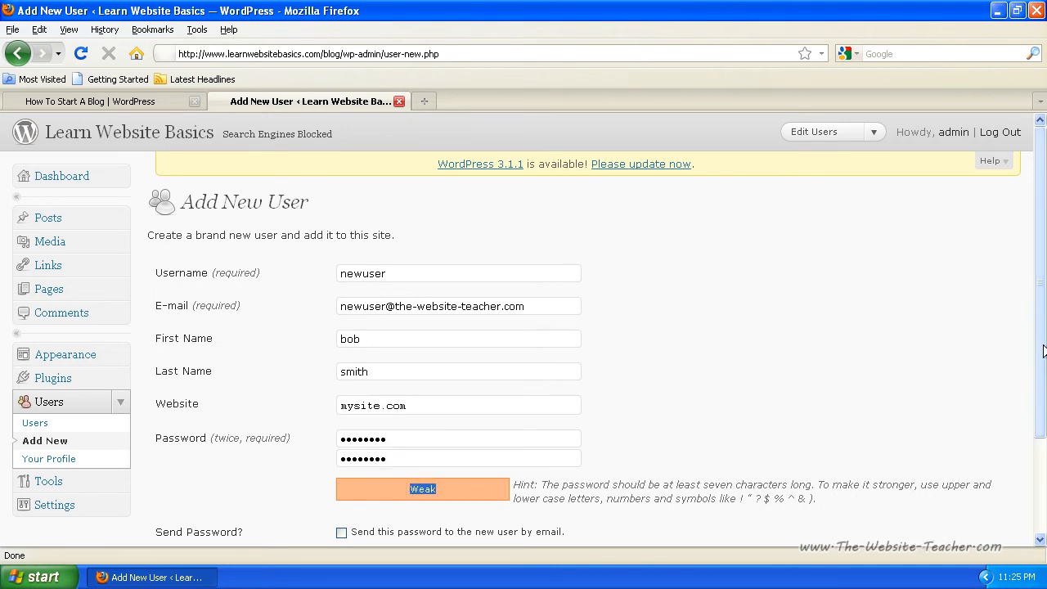
Leave the password-email option unticked and set the Role to Administrator
{"action": "scroll", "scroll_direction": "down", "scroll_amount": 3}
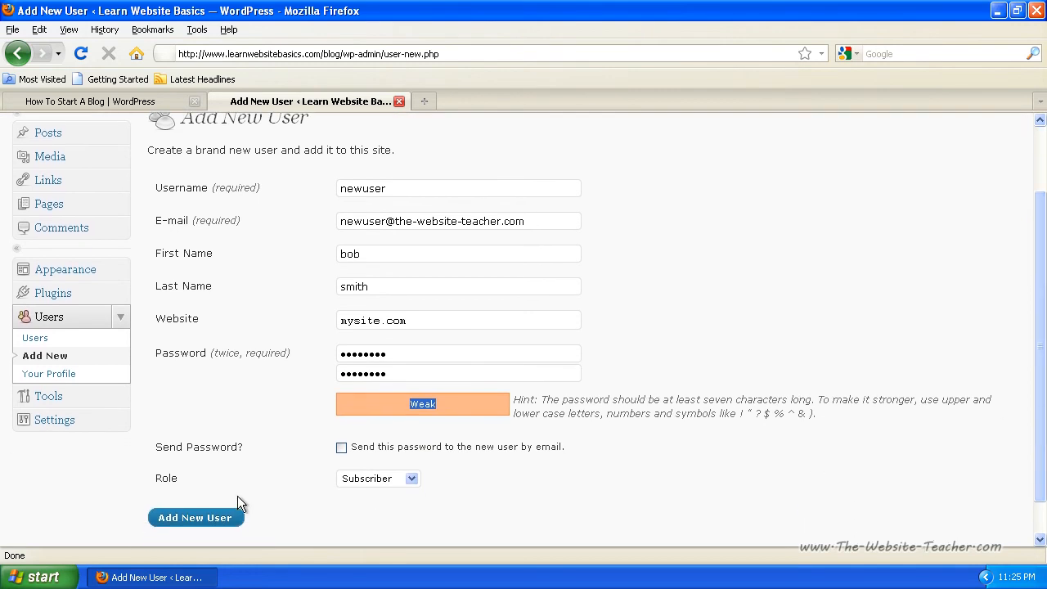
{"action": "mouse_move", "coordinate": [360, 452]}
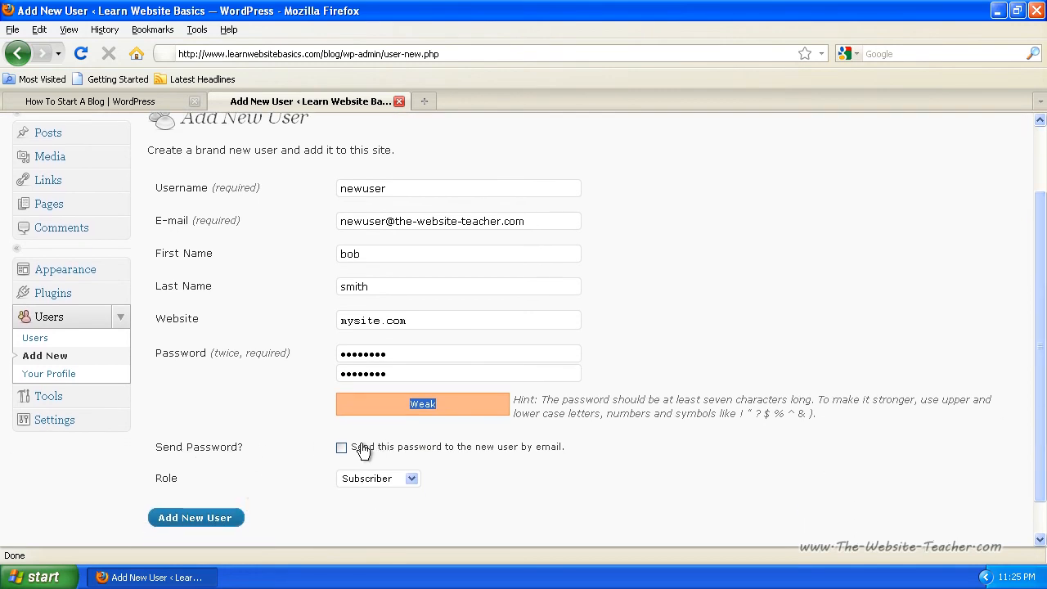
{"action": "left_click", "coordinate": [343, 447]}
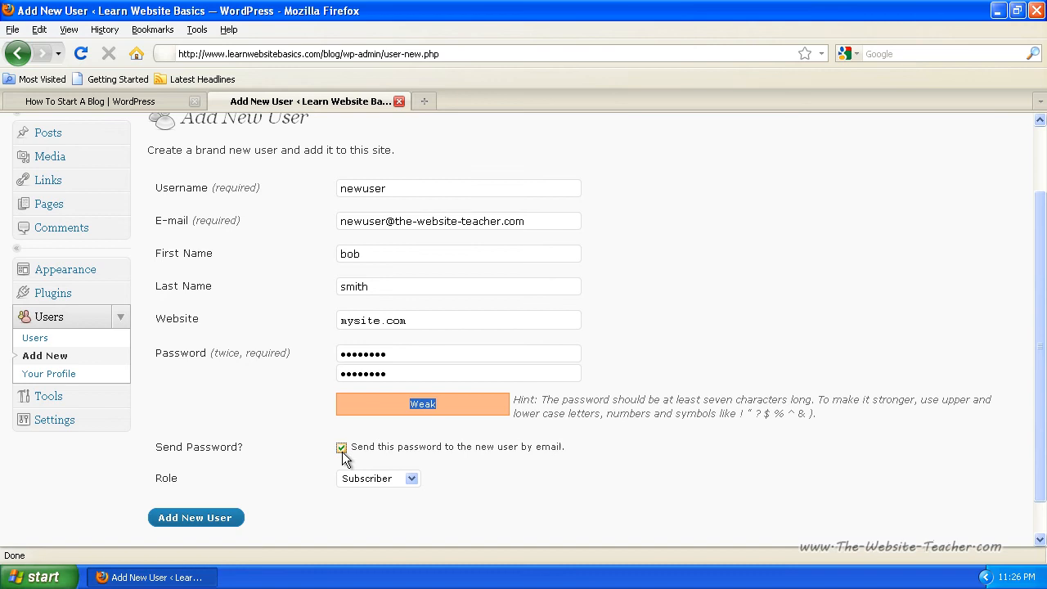
{"action": "left_click", "coordinate": [343, 447]}
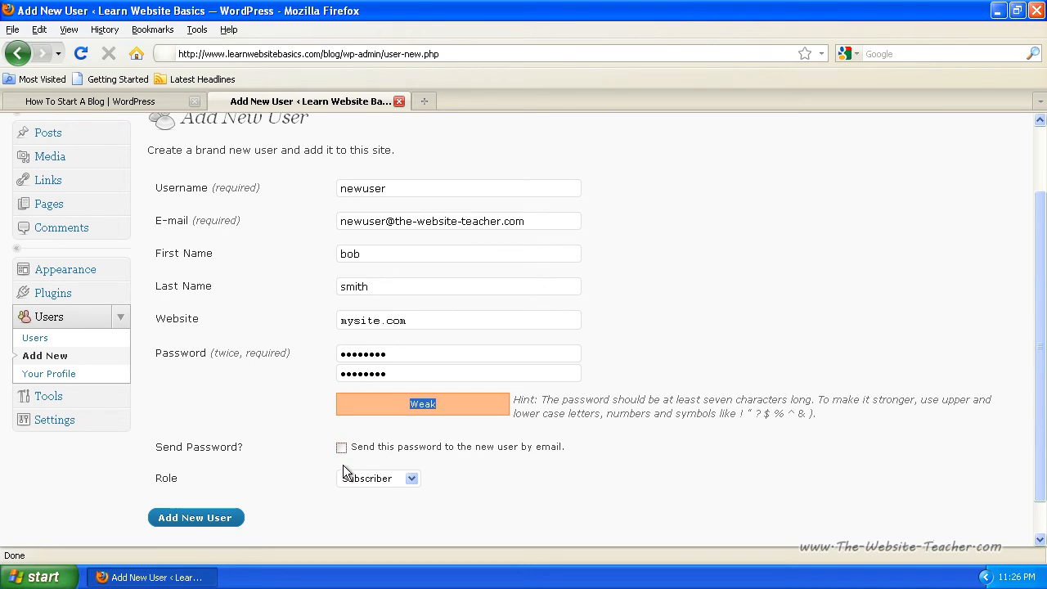
{"action": "mouse_move", "coordinate": [362, 487]}
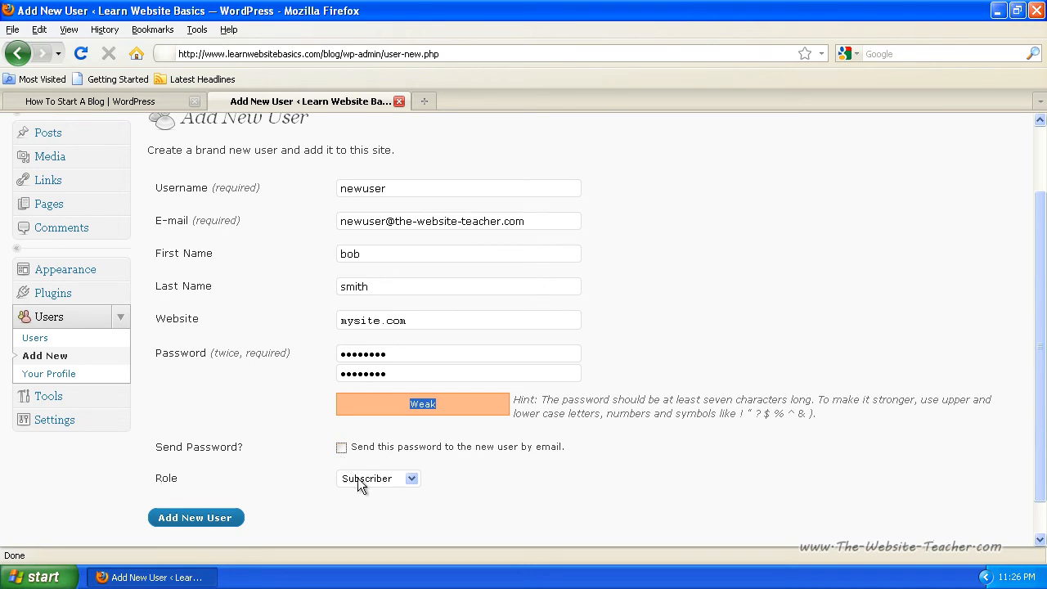
{"action": "left_click", "coordinate": [378, 479]}
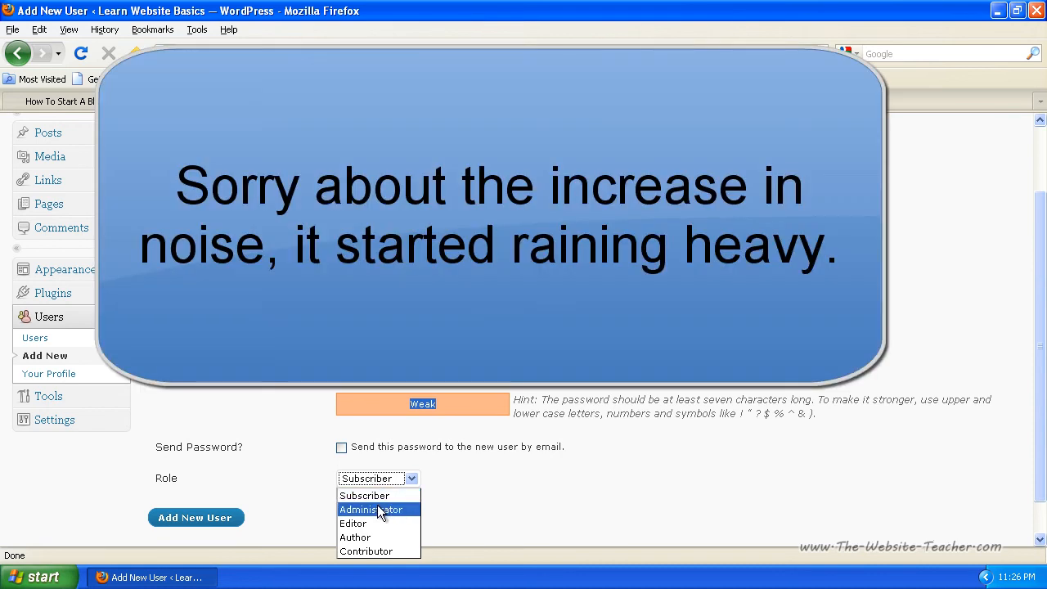
{"action": "mouse_move", "coordinate": [386, 517]}
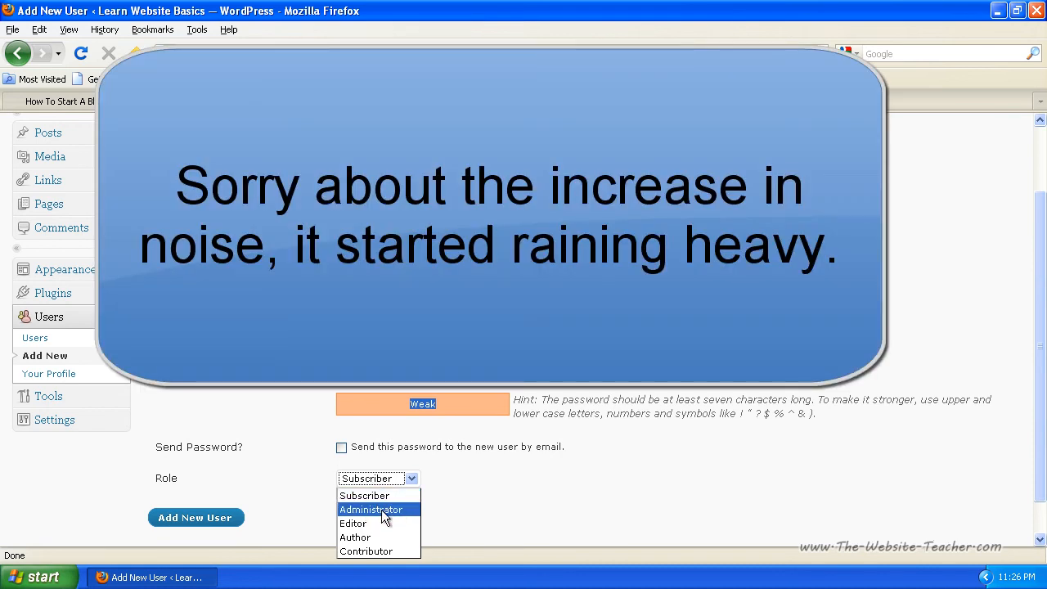
{"action": "mouse_move", "coordinate": [368, 523]}
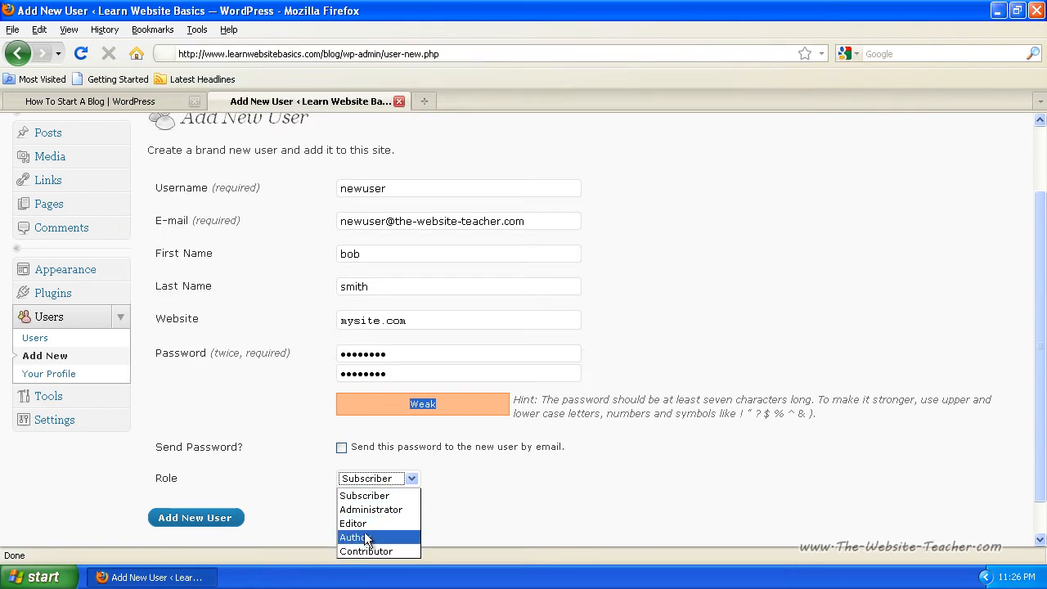
{"action": "left_click", "coordinate": [373, 509]}
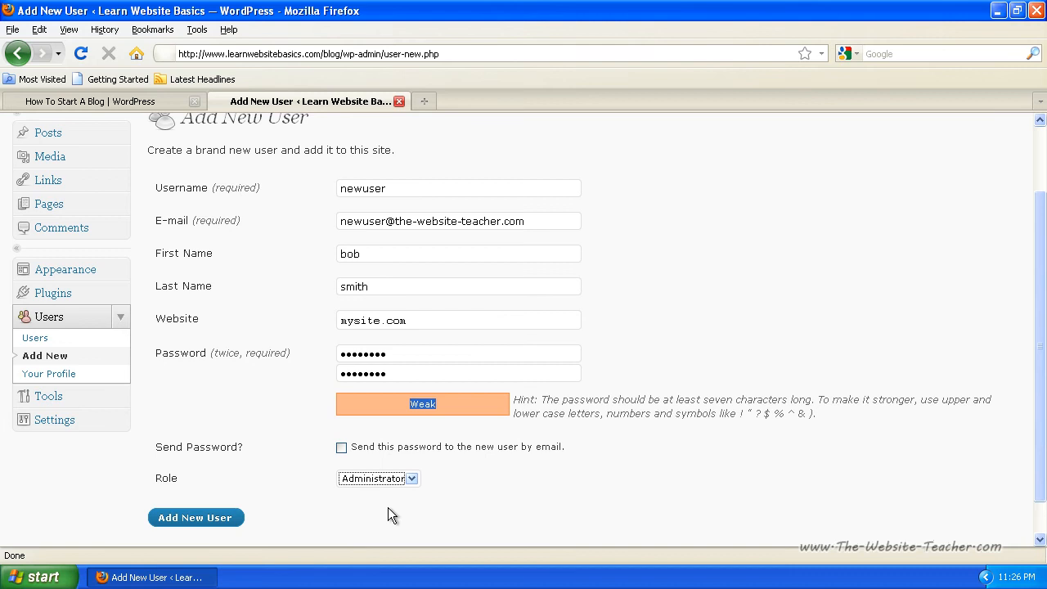
{"action": "mouse_move", "coordinate": [417, 483]}
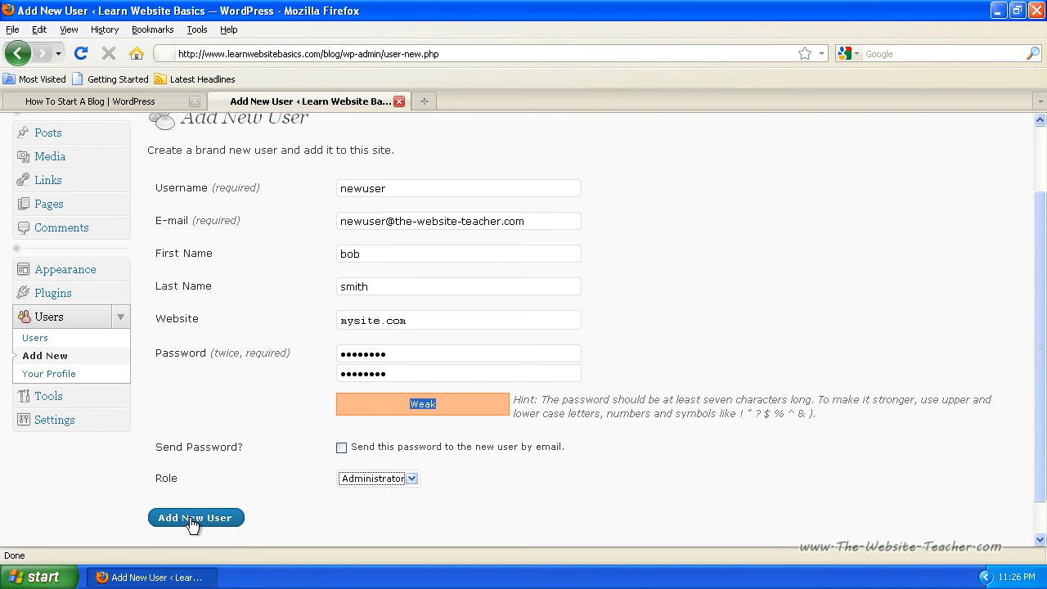
Submit Add New User to create newuser (bob smith) as an Administrator
{"action": "left_click", "coordinate": [196, 518]}
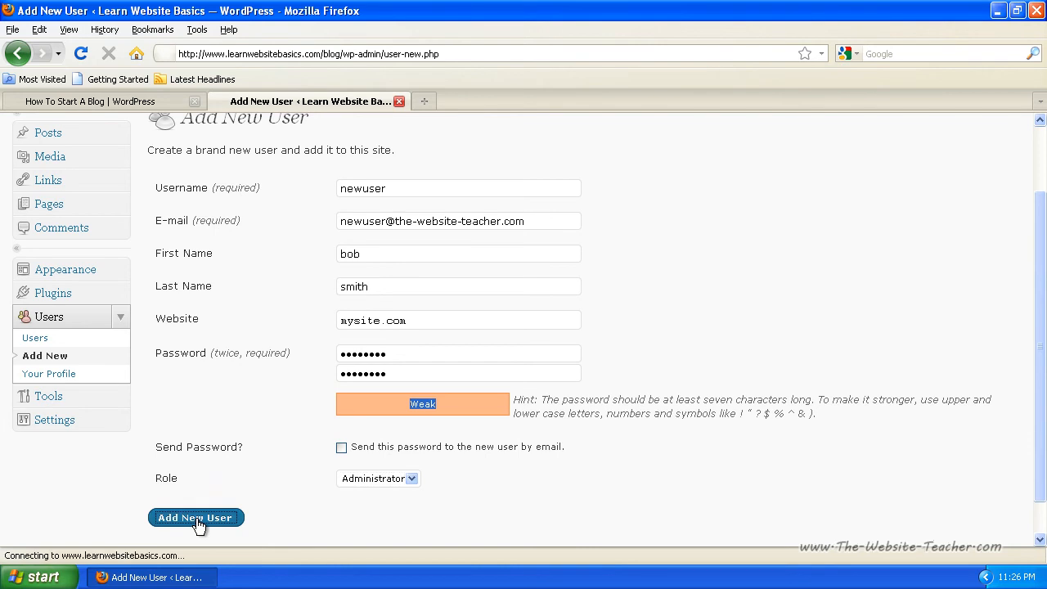
{"action": "left_click", "coordinate": [195, 518]}
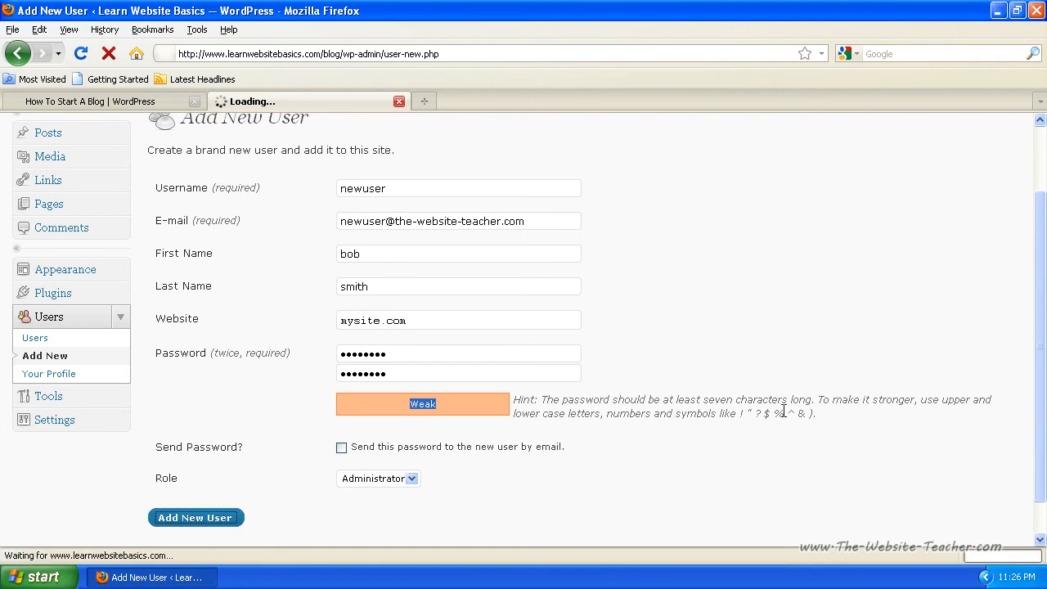
{"action": "left_click", "coordinate": [196, 517]}
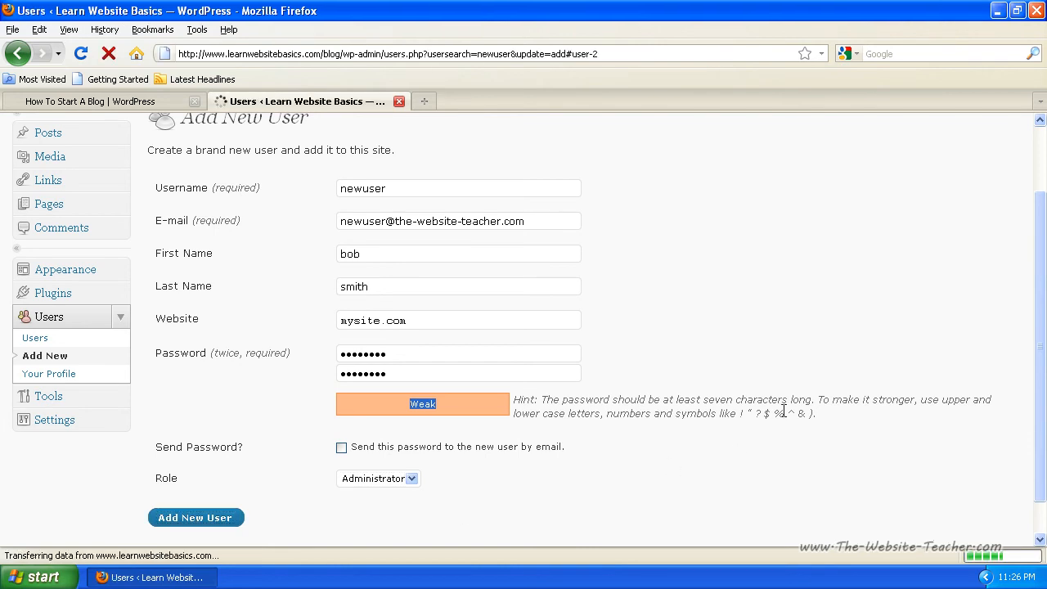
{"action": "left_click", "coordinate": [196, 518]}
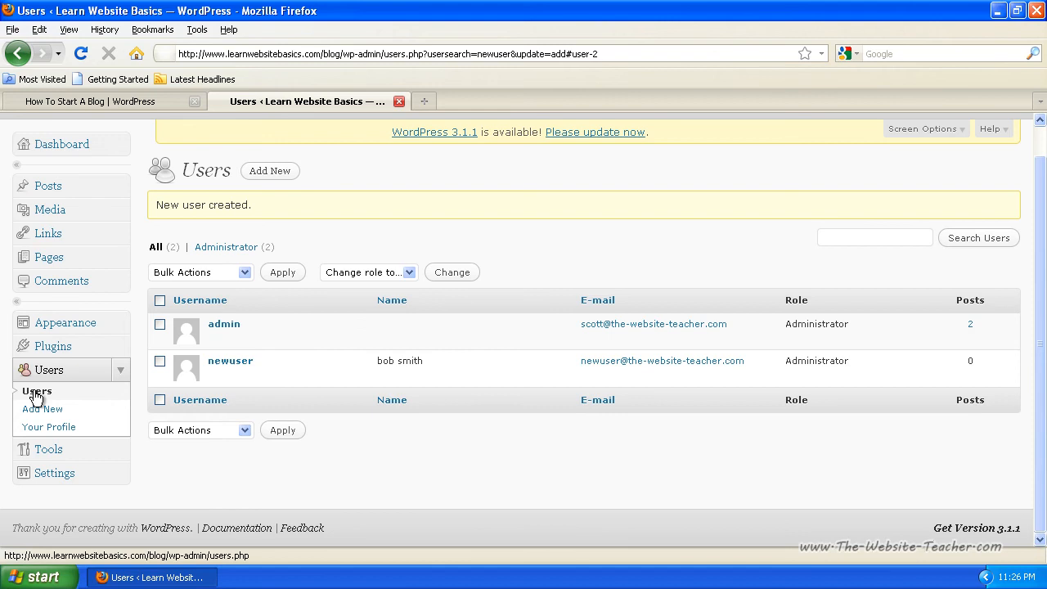
{"action": "mouse_move", "coordinate": [43, 403]}
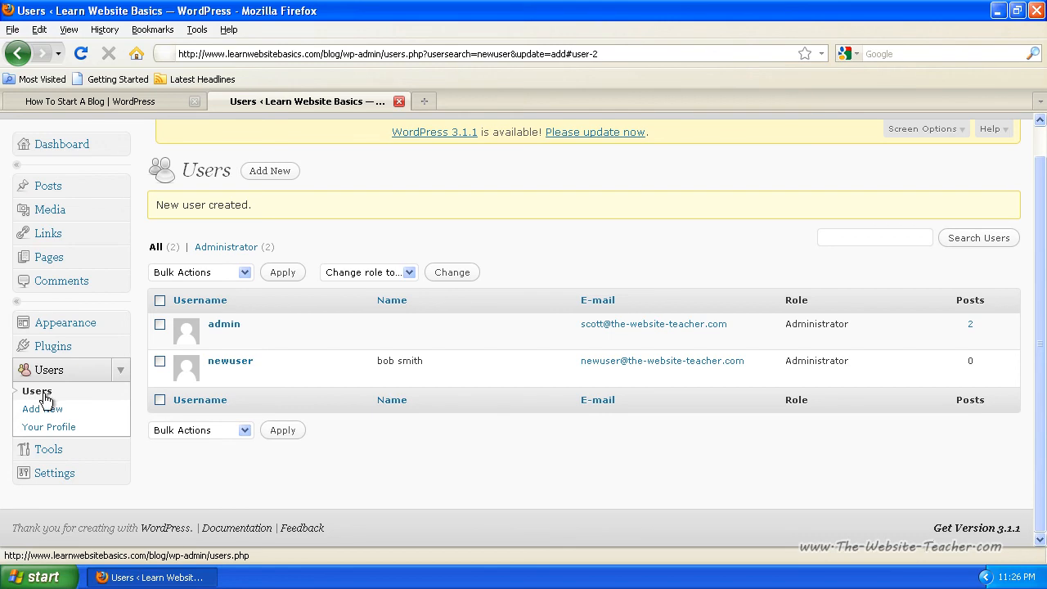
{"action": "mouse_move", "coordinate": [230, 360]}
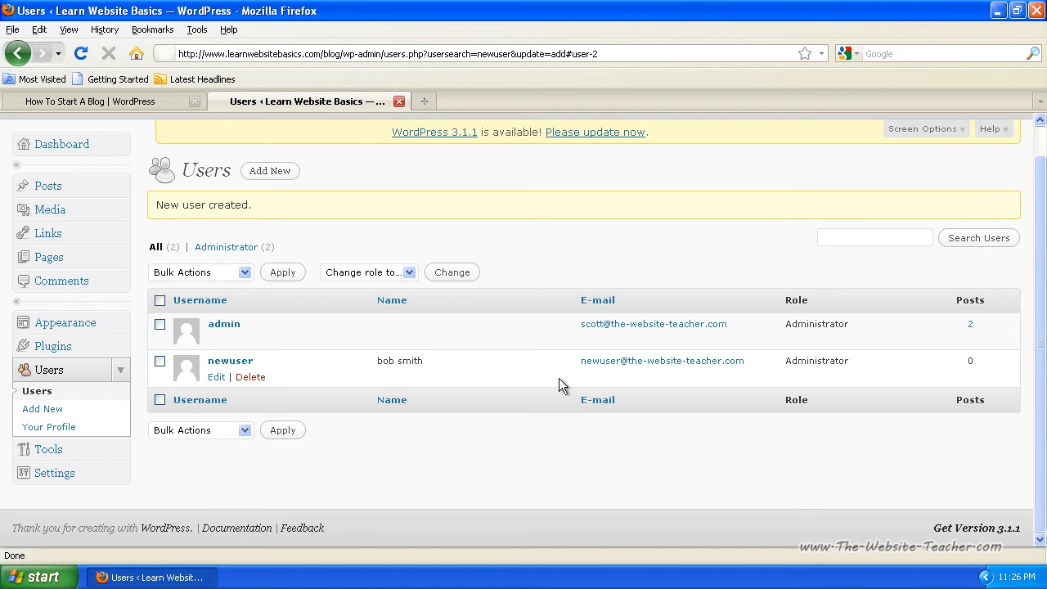
{"action": "mouse_move", "coordinate": [804, 366]}
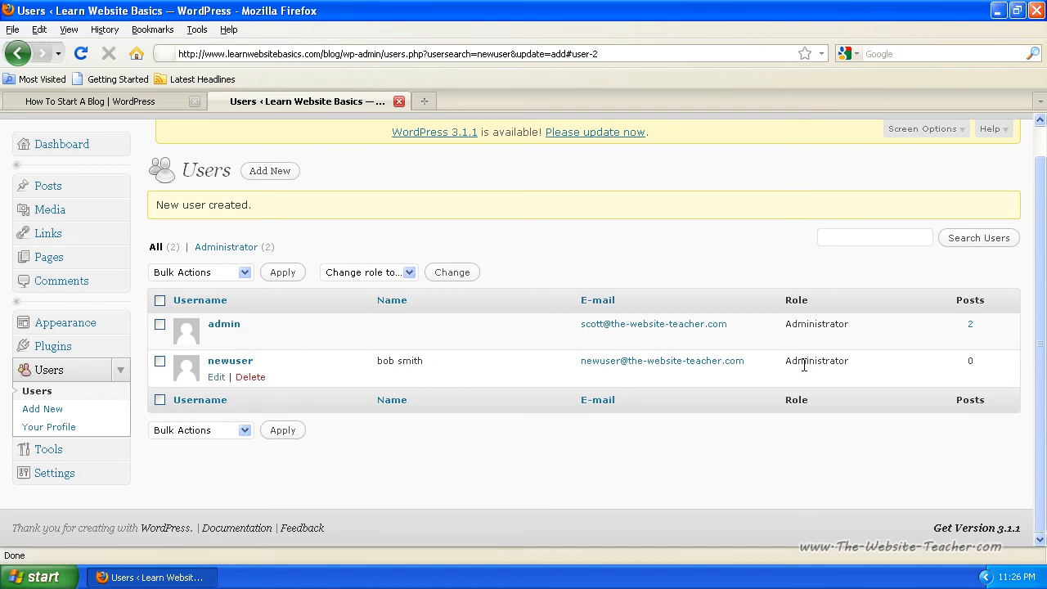
{"action": "mouse_move", "coordinate": [251, 378]}
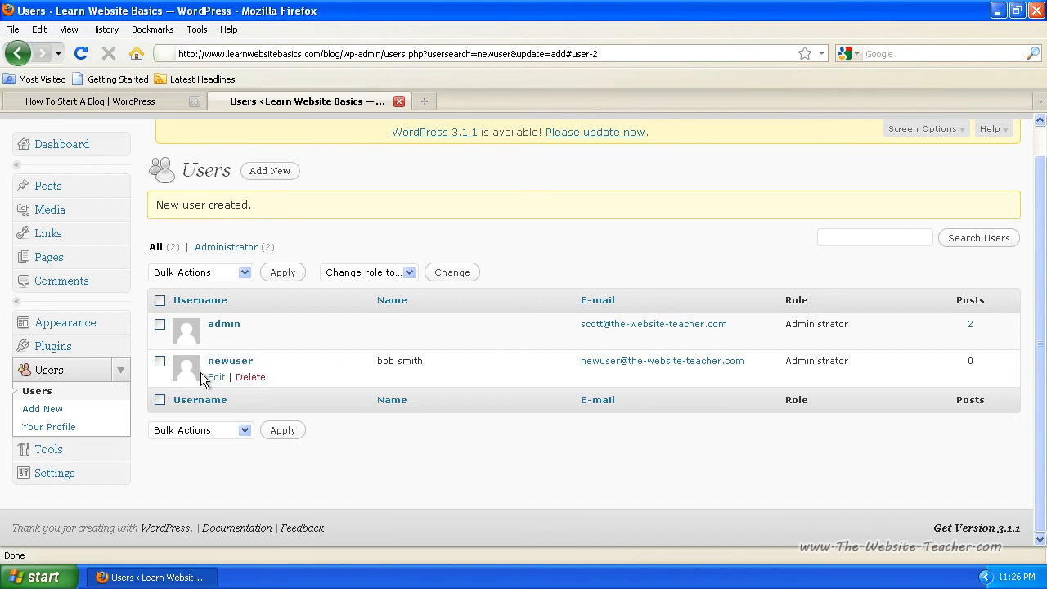
{"action": "mouse_move", "coordinate": [460, 384]}
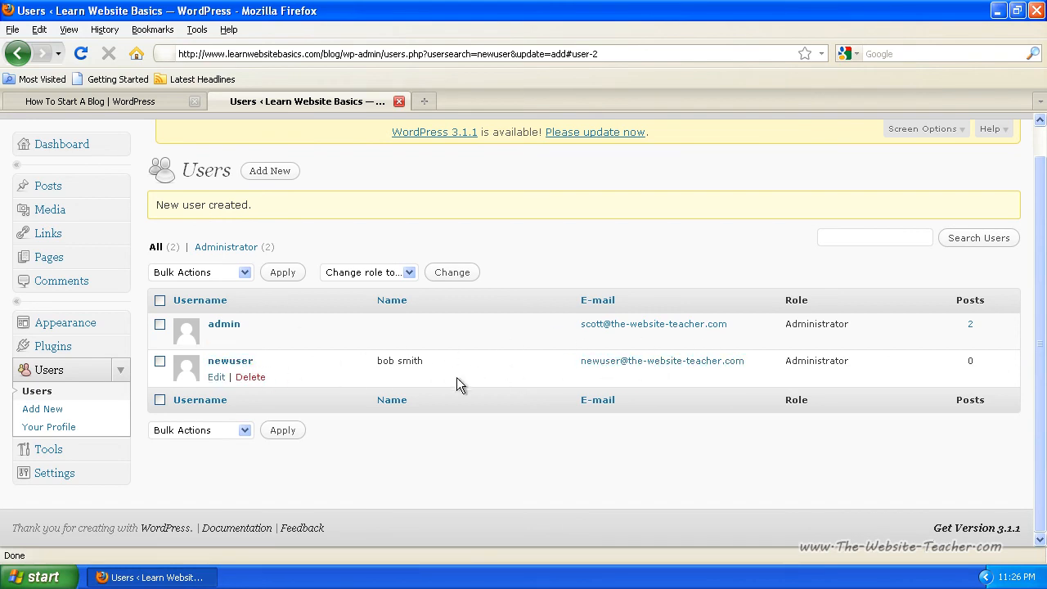
{"action": "mouse_move", "coordinate": [277, 385]}
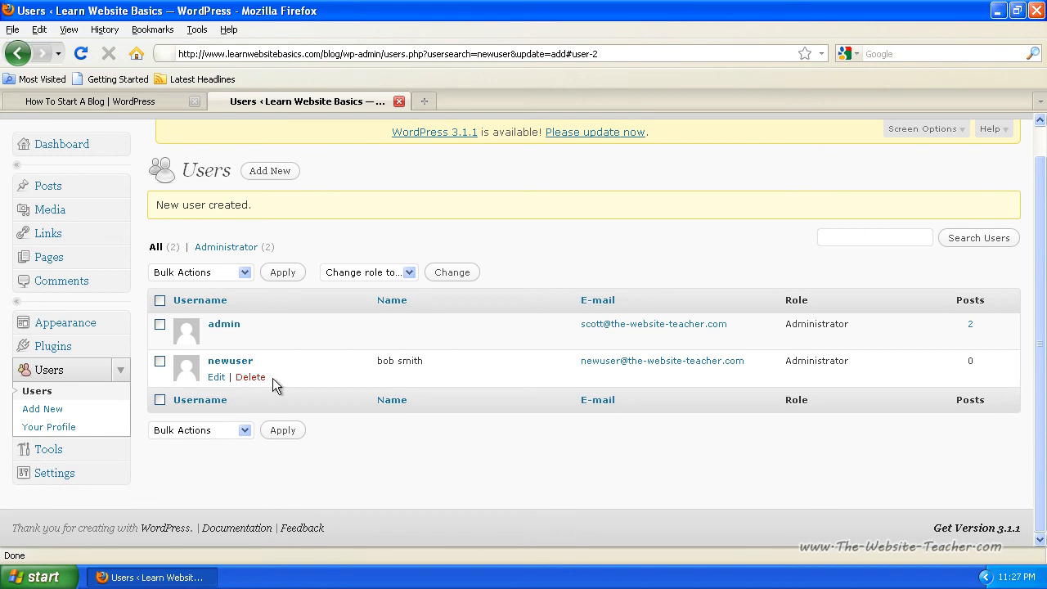
{"action": "mouse_move", "coordinate": [215, 377]}
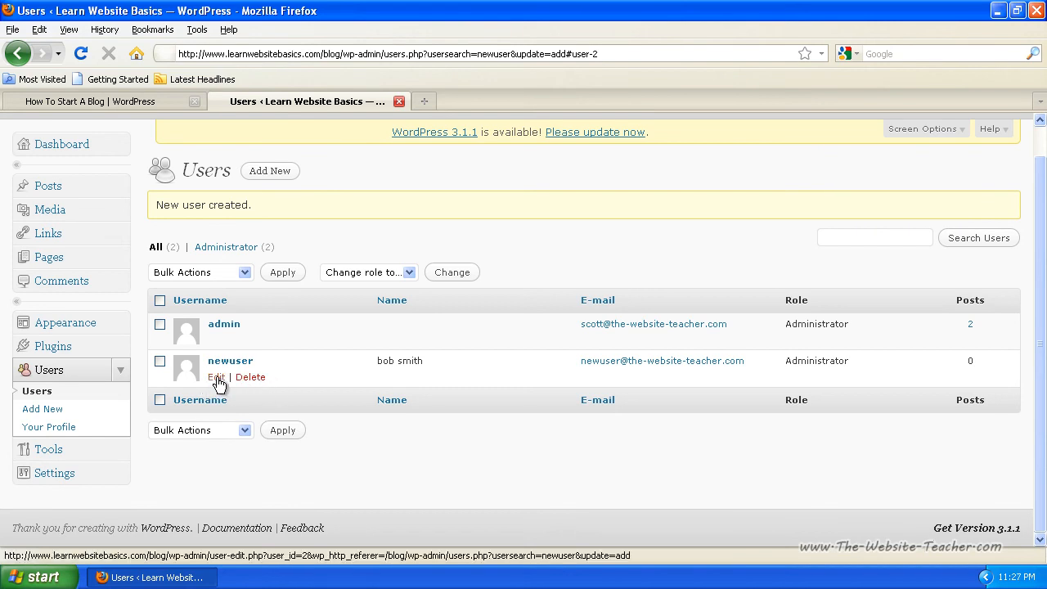
Use the Edit link on the newuser row to reach its Edit User page
{"action": "left_click", "coordinate": [216, 377]}
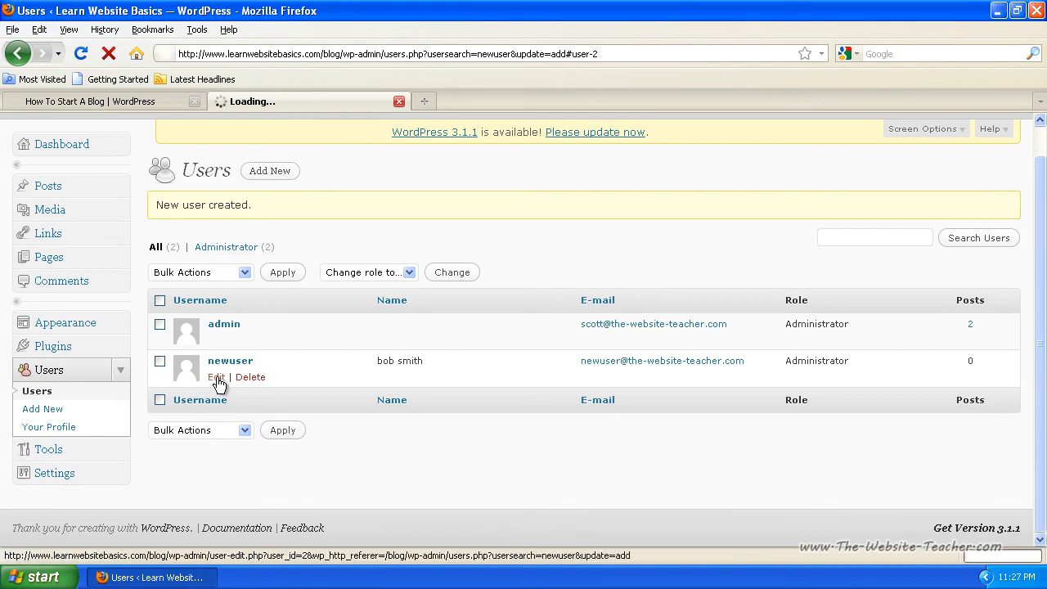
{"action": "left_click", "coordinate": [216, 378]}
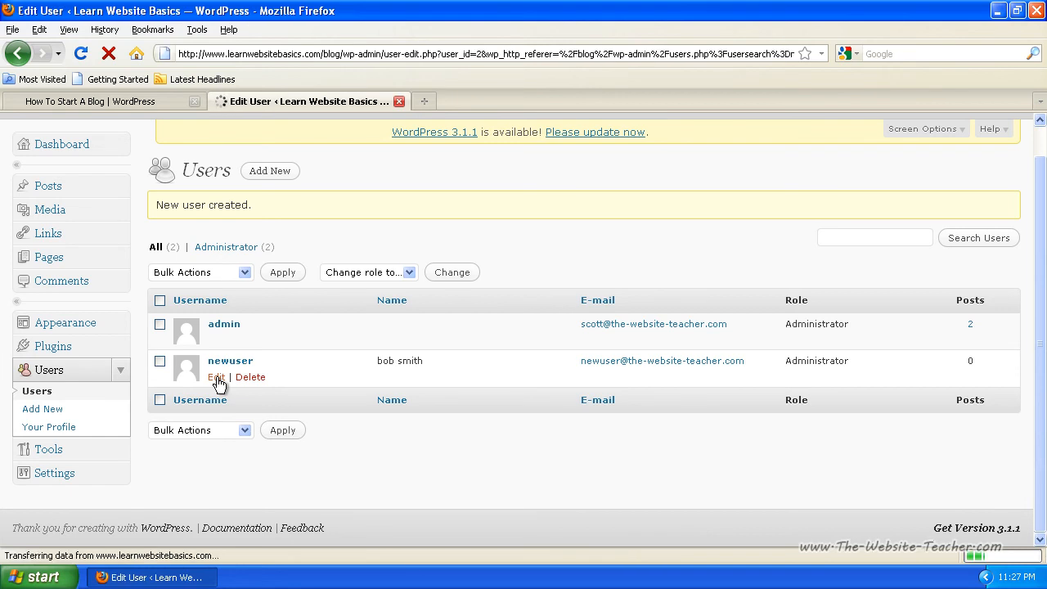
{"action": "left_click", "coordinate": [216, 377]}
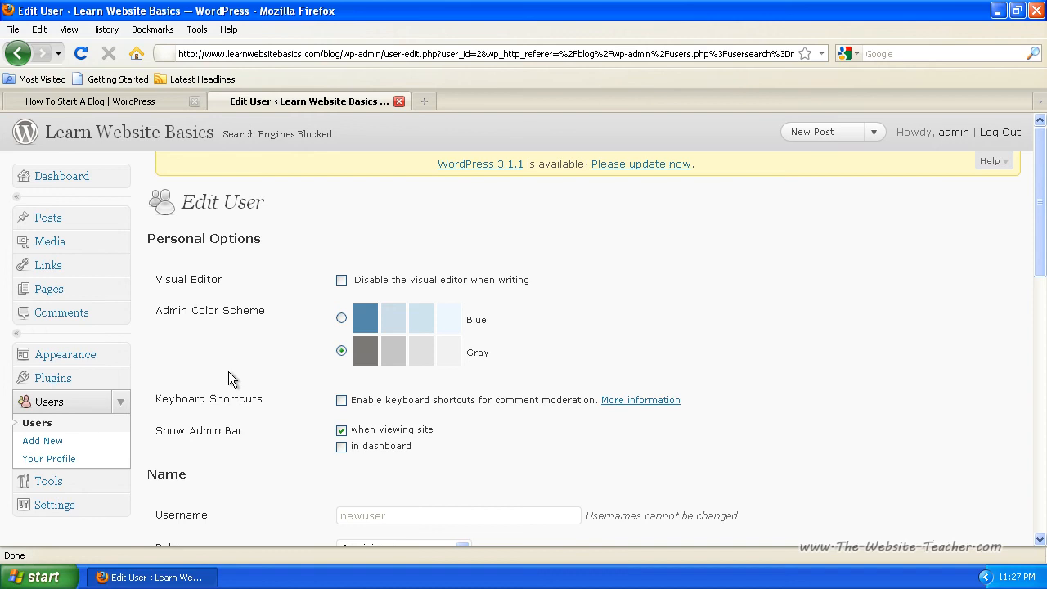
{"action": "scroll", "scroll_direction": "down", "scroll_amount": 3}
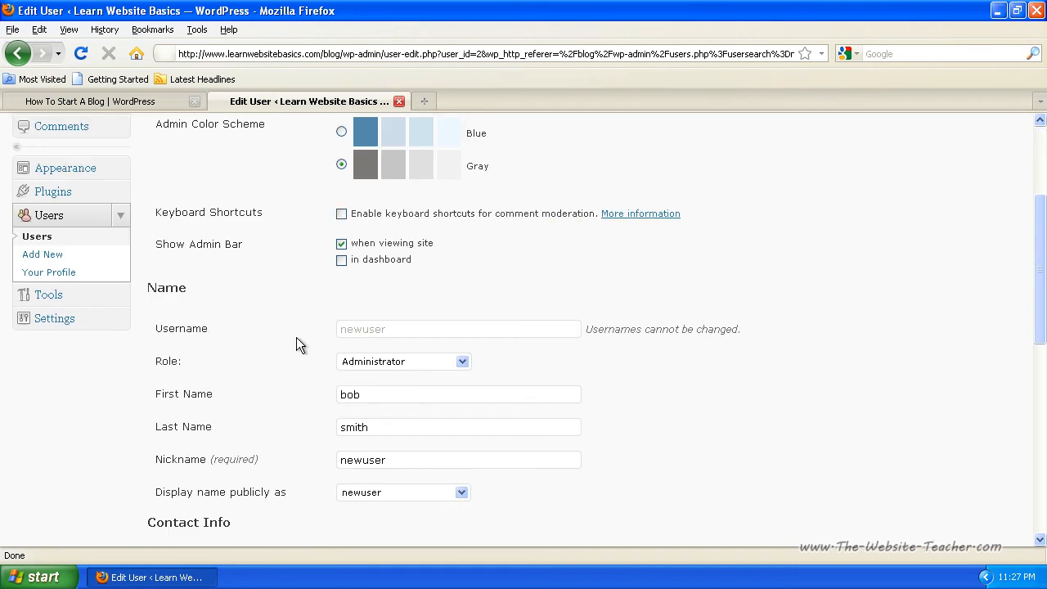
{"action": "scroll", "scroll_direction": "down", "scroll_amount": 3}
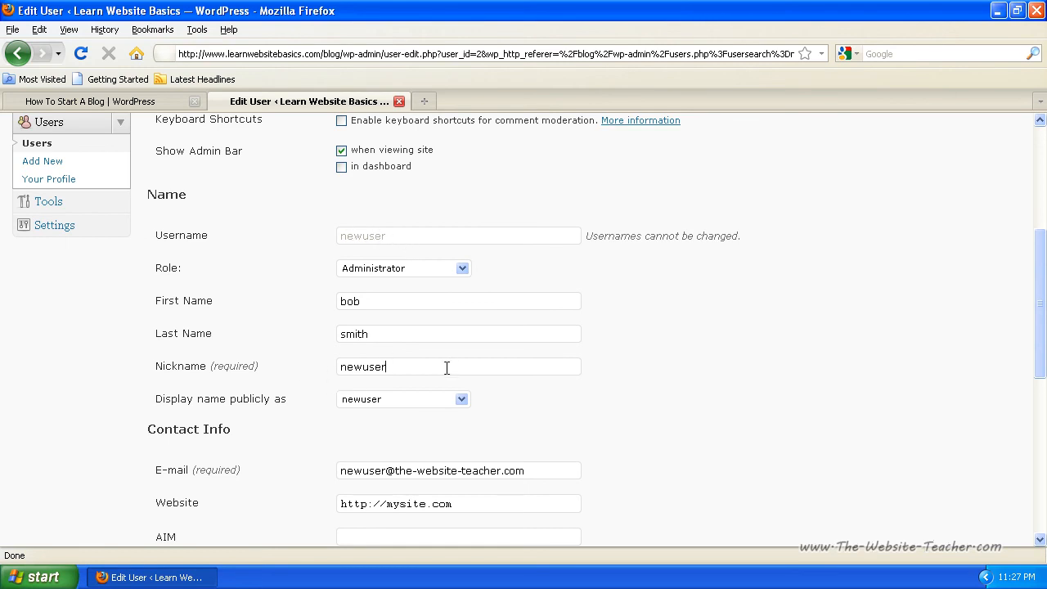
{"action": "scroll", "scroll_direction": "down", "scroll_amount": 3}
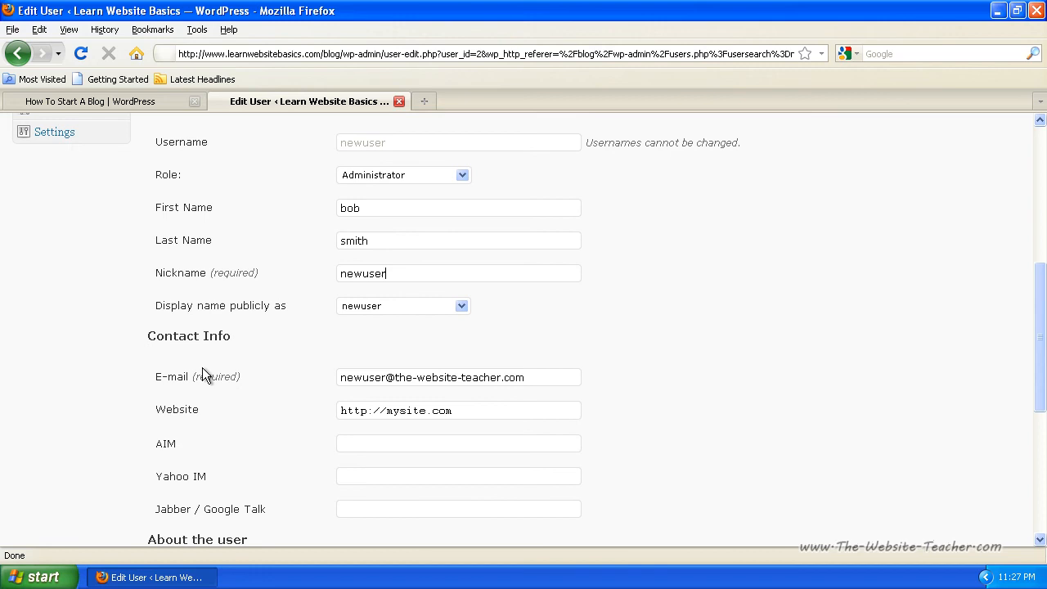
{"action": "scroll", "scroll_direction": "down", "scroll_amount": 3}
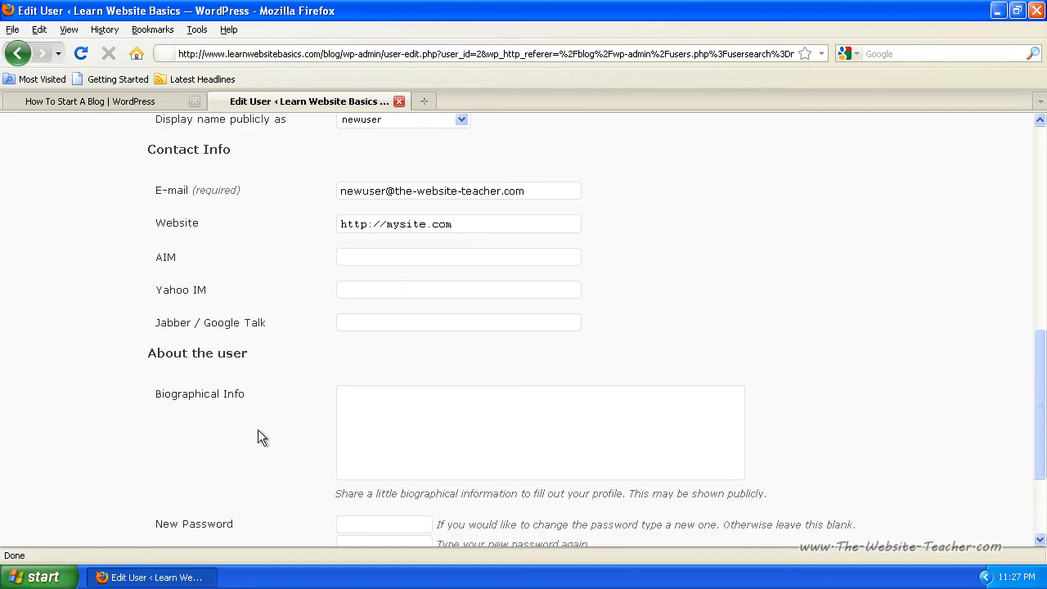
Return to the Users list from the left admin sidebar
{"action": "scroll", "scroll_direction": "up", "scroll_amount": 3}
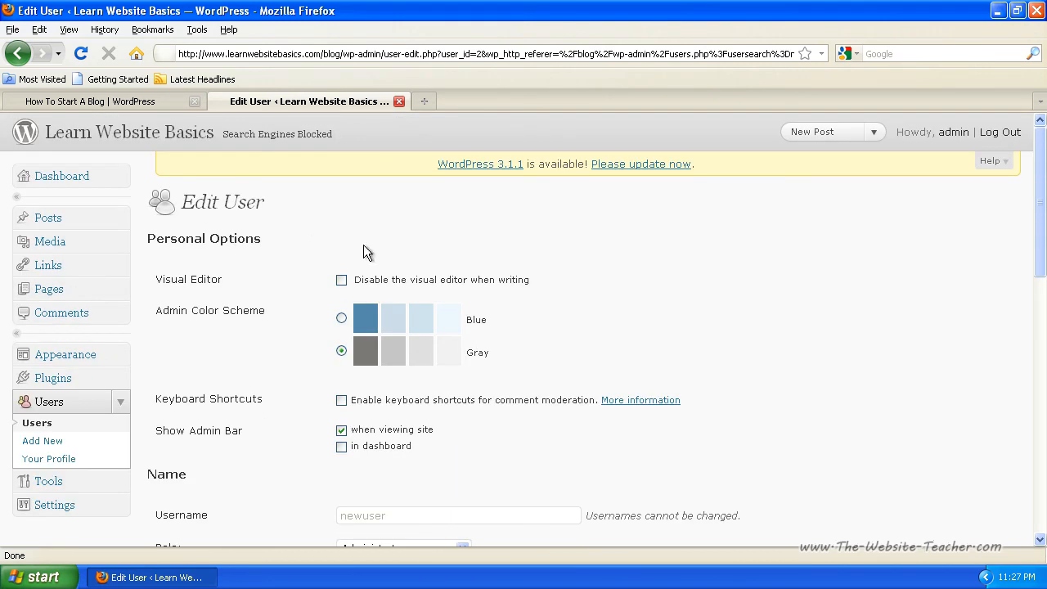
{"action": "mouse_move", "coordinate": [50, 438]}
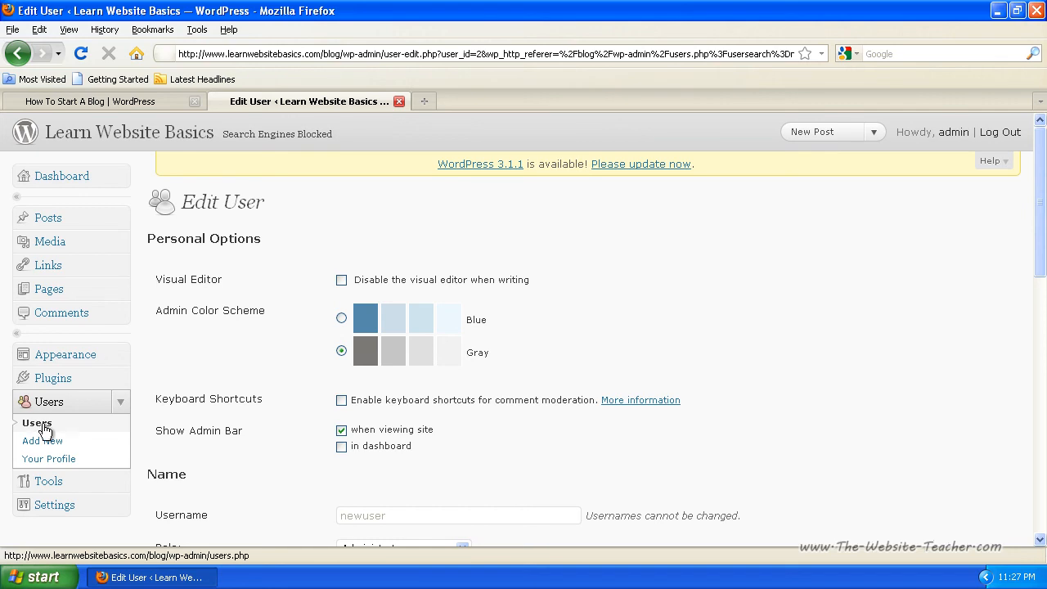
{"action": "left_click", "coordinate": [37, 423]}
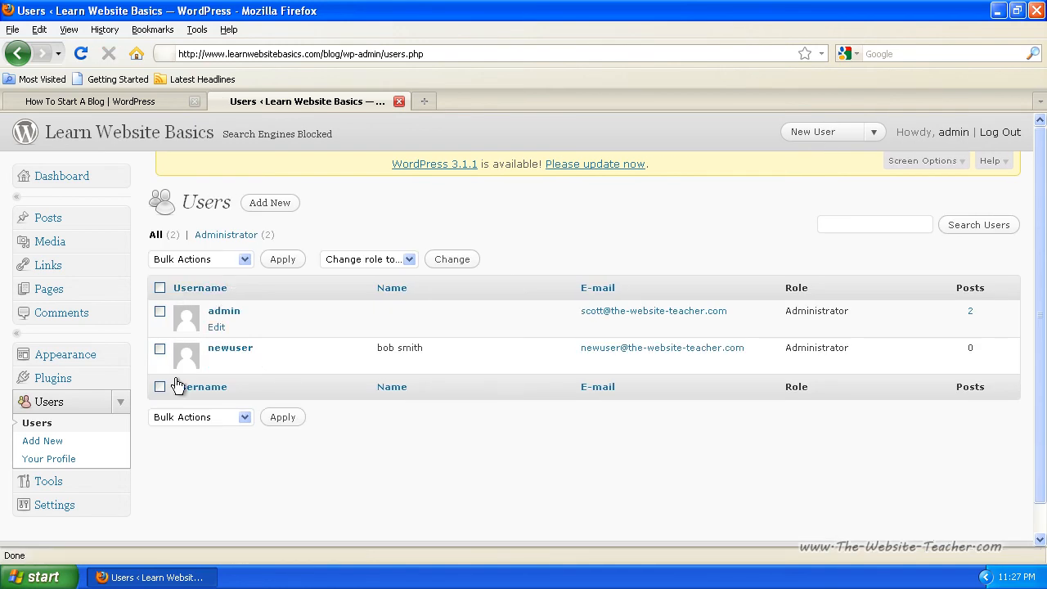
{"action": "mouse_move", "coordinate": [230, 347]}
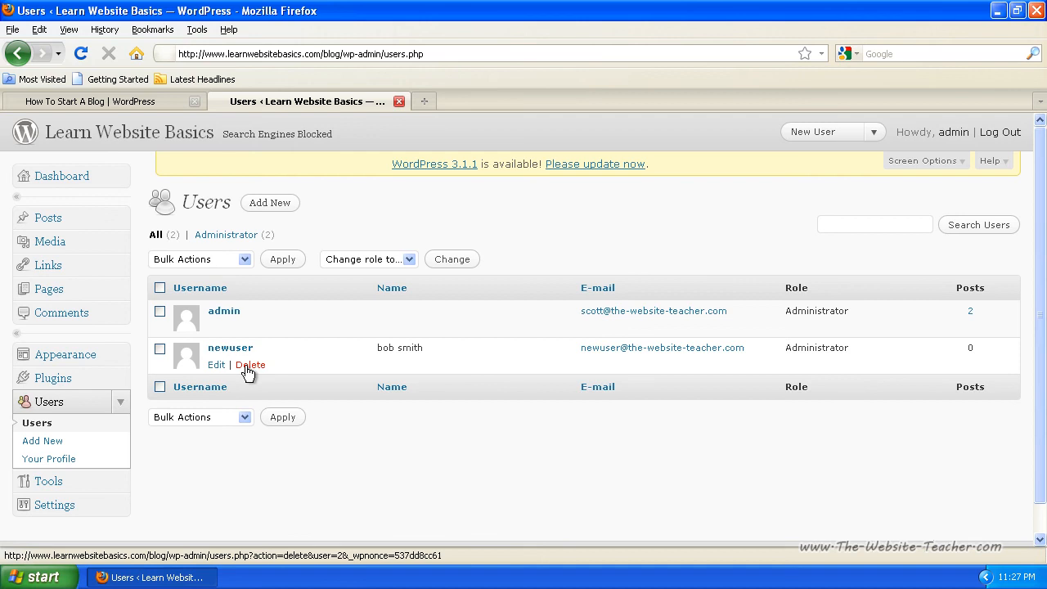
Tick newuser and choose Delete from the Bulk Actions dropdown
{"action": "left_click", "coordinate": [159, 349]}
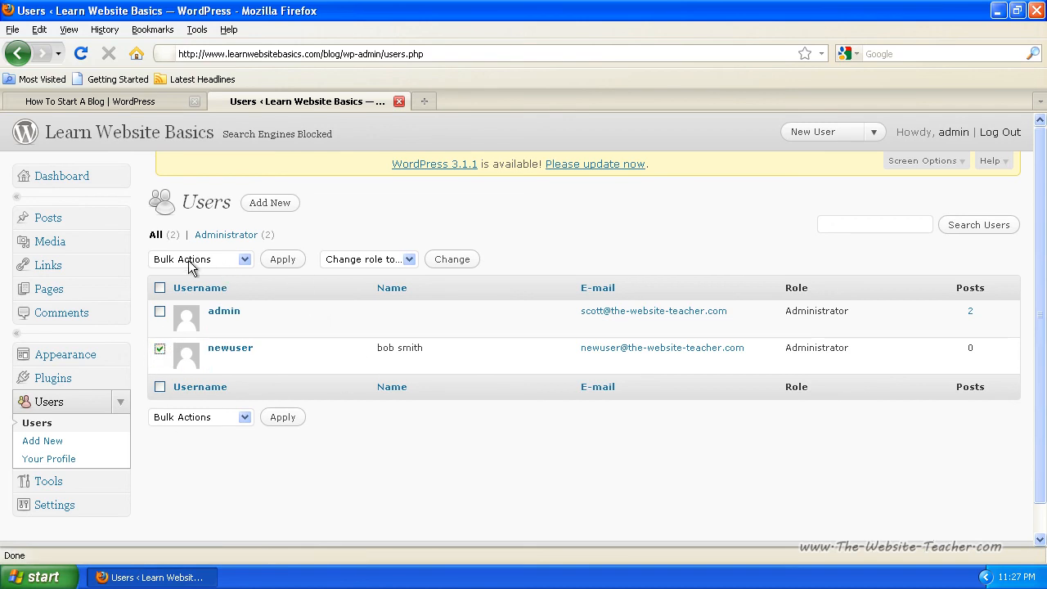
{"action": "left_click", "coordinate": [200, 259]}
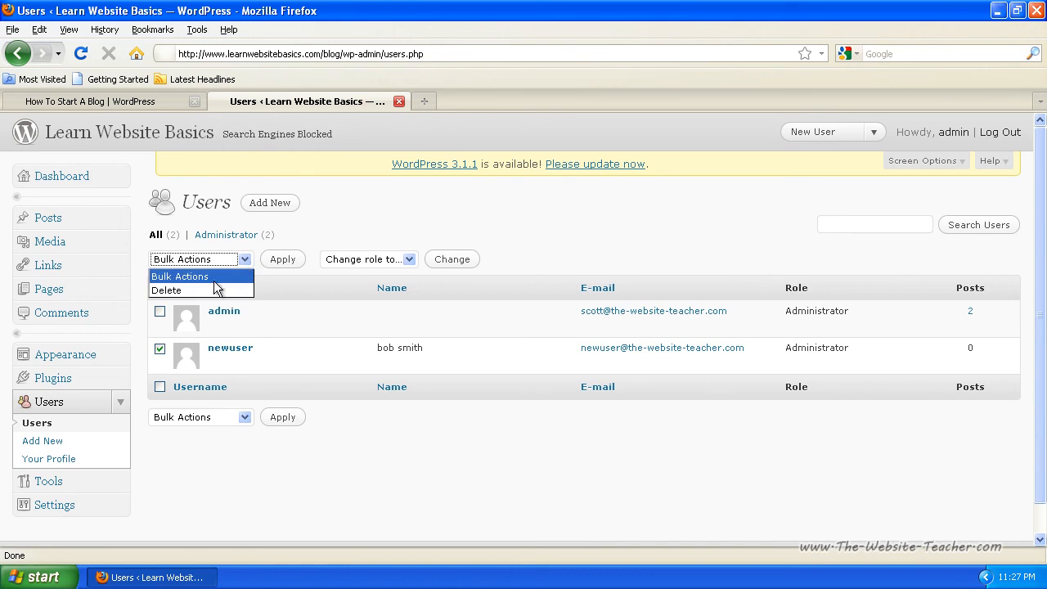
{"action": "left_click", "coordinate": [167, 289]}
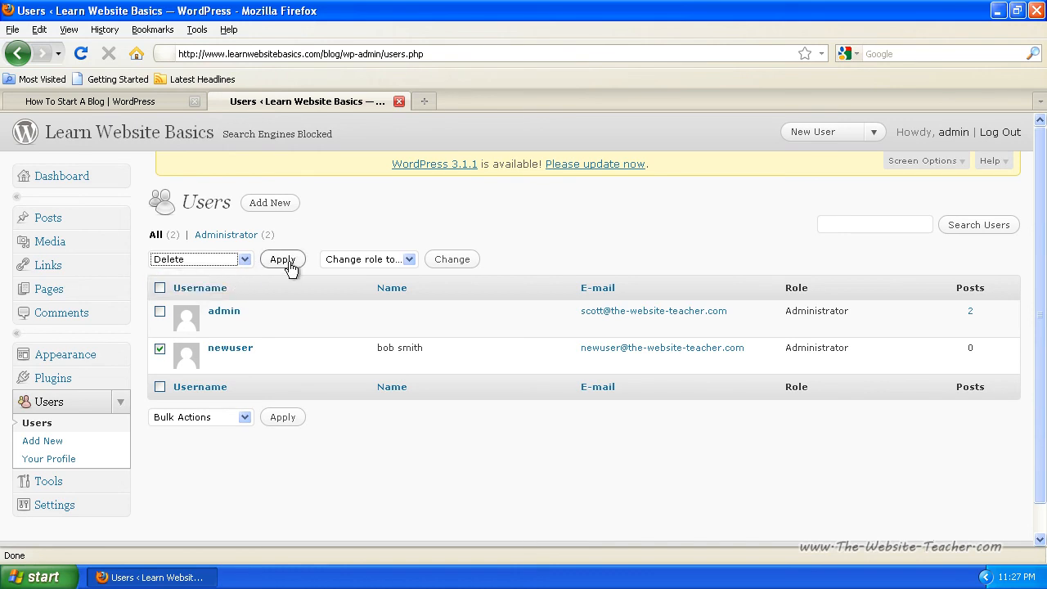
{"action": "mouse_move", "coordinate": [133, 361]}
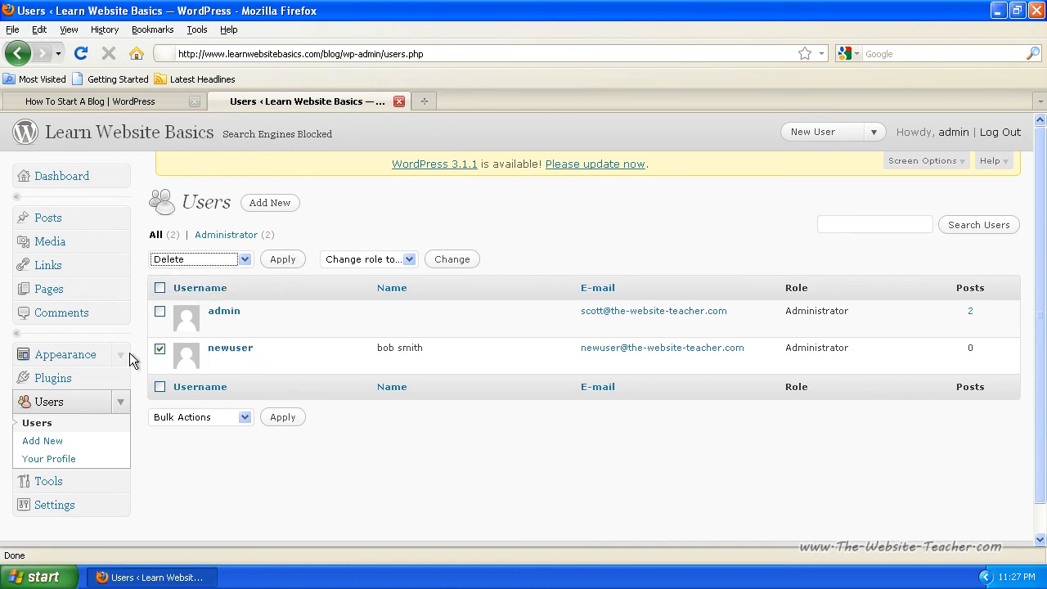
{"action": "mouse_move", "coordinate": [250, 365]}
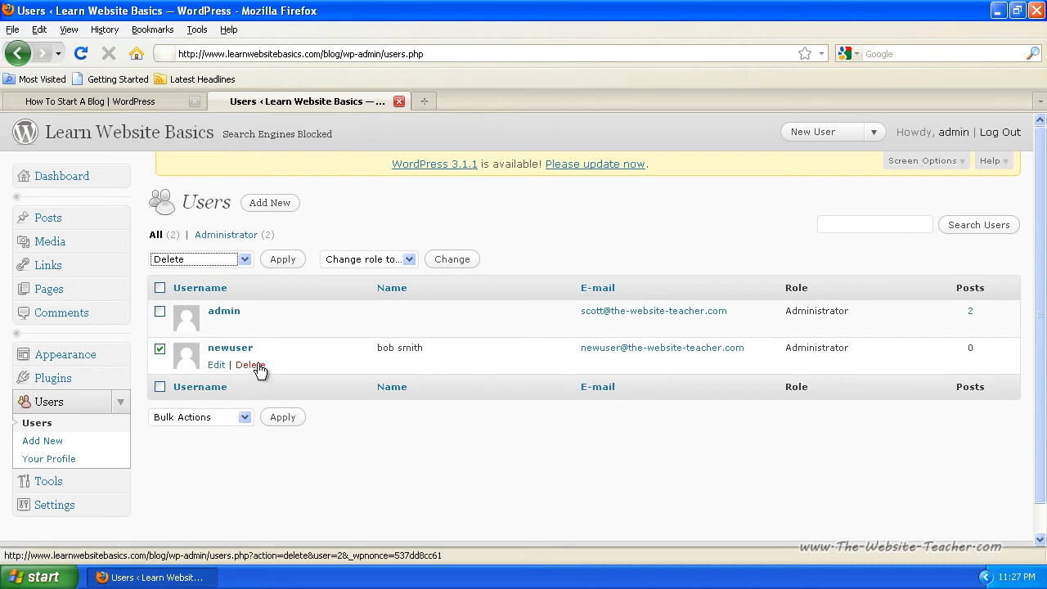
{"action": "mouse_move", "coordinate": [257, 373]}
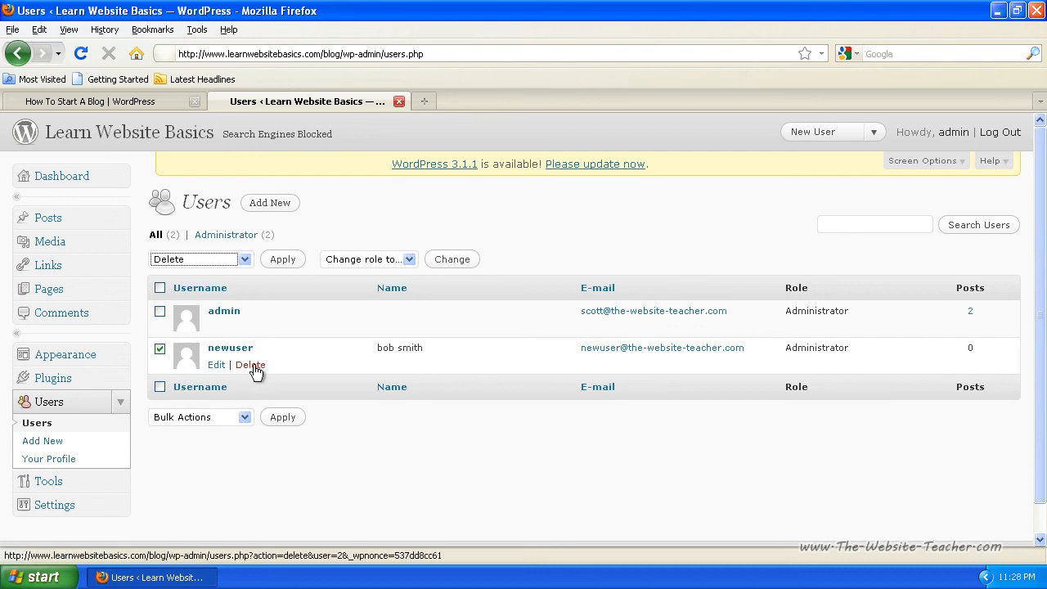
Start deleting newuser and try attributing their content to another user
{"action": "left_click", "coordinate": [251, 365]}
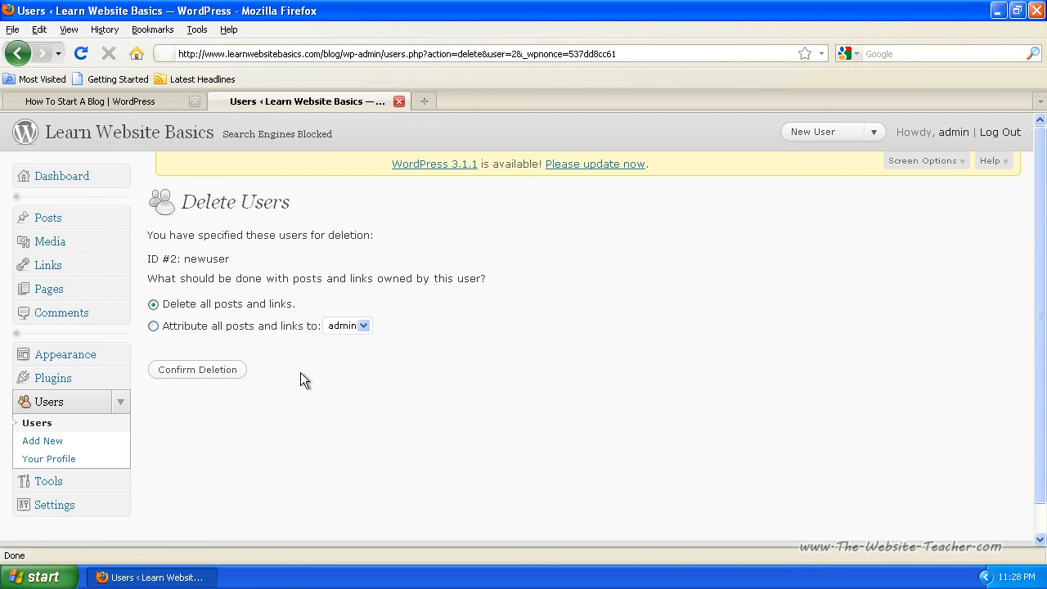
{"action": "mouse_move", "coordinate": [166, 318]}
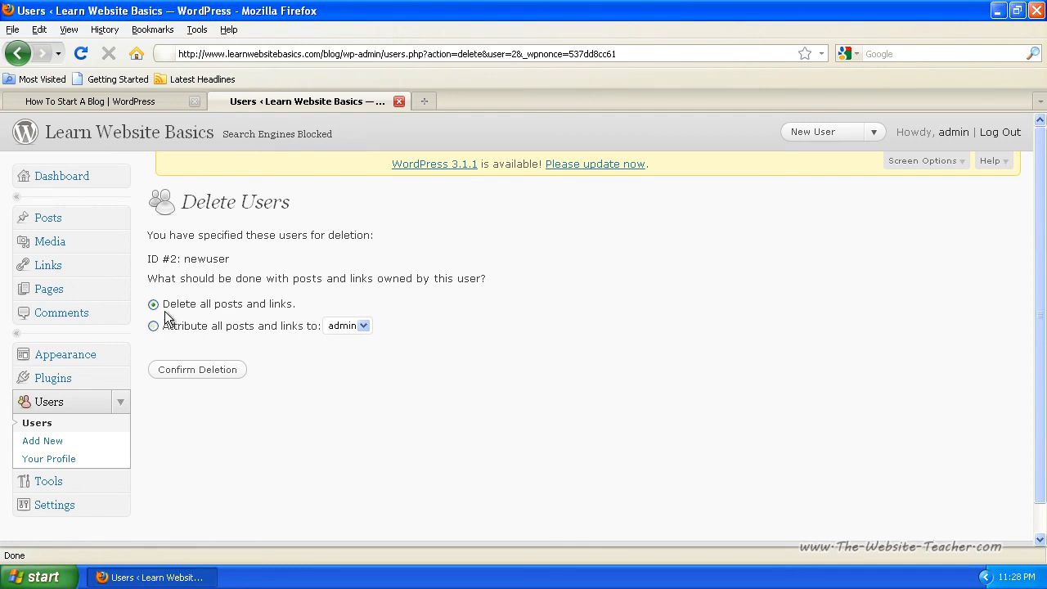
{"action": "mouse_move", "coordinate": [210, 346]}
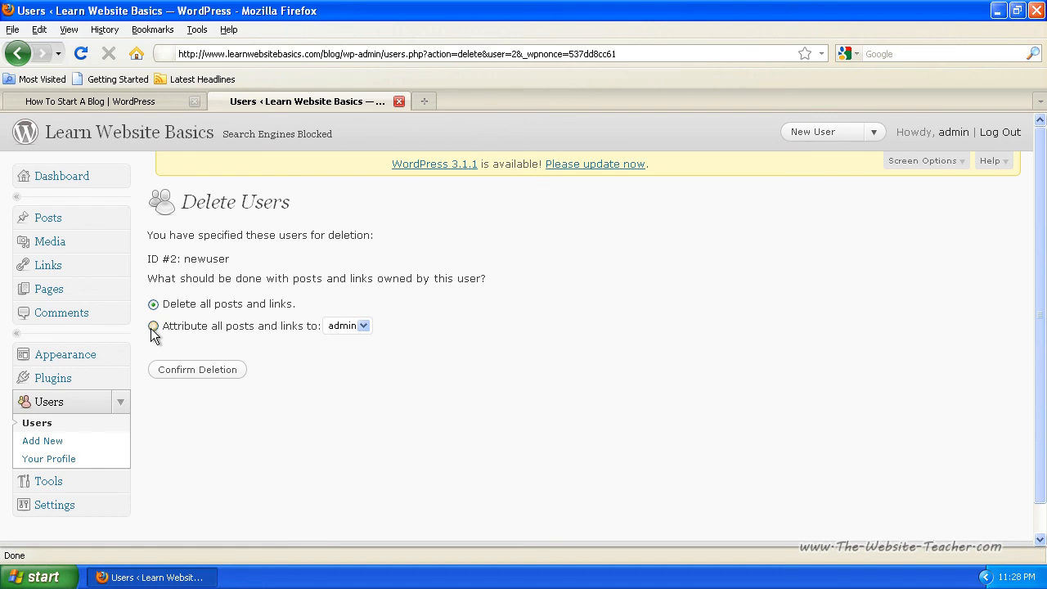
{"action": "left_click", "coordinate": [153, 326]}
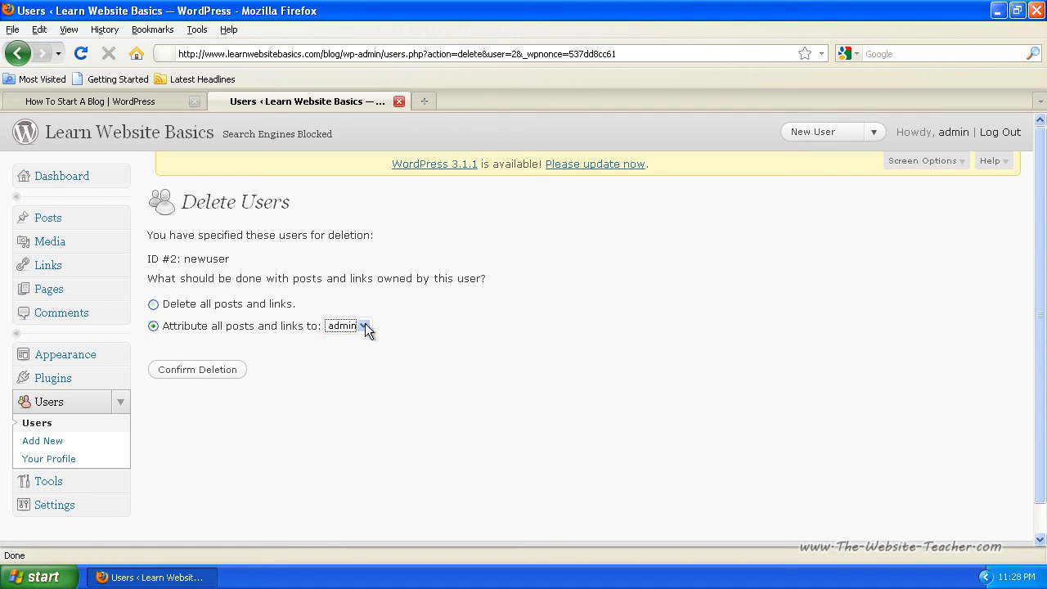
{"action": "mouse_move", "coordinate": [172, 328]}
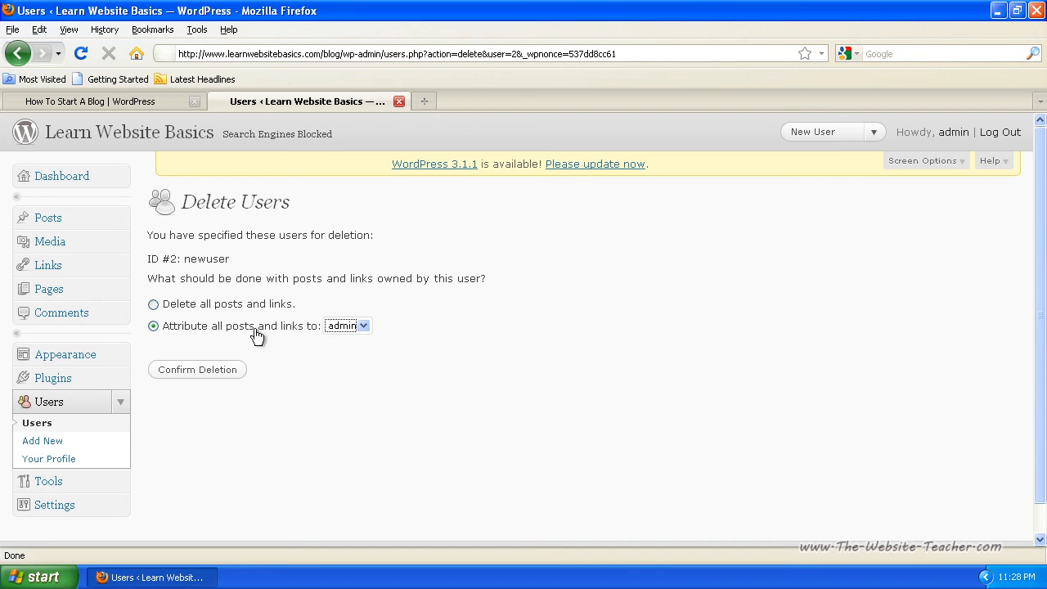
{"action": "left_click", "coordinate": [347, 325]}
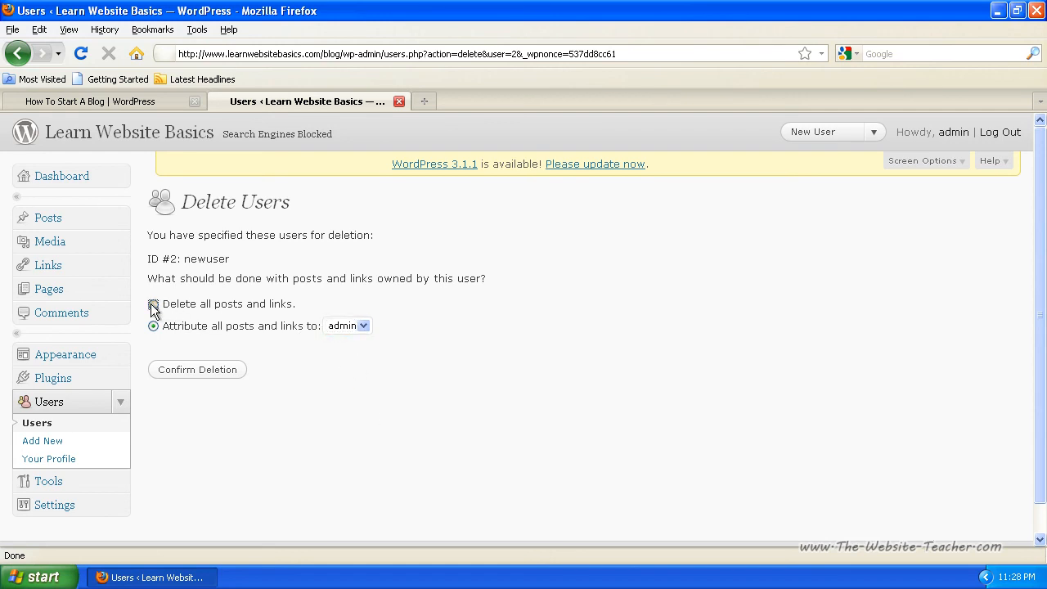
Choose 'Delete all posts and links' and confirm the deletion of newuser
{"action": "left_click", "coordinate": [153, 304]}
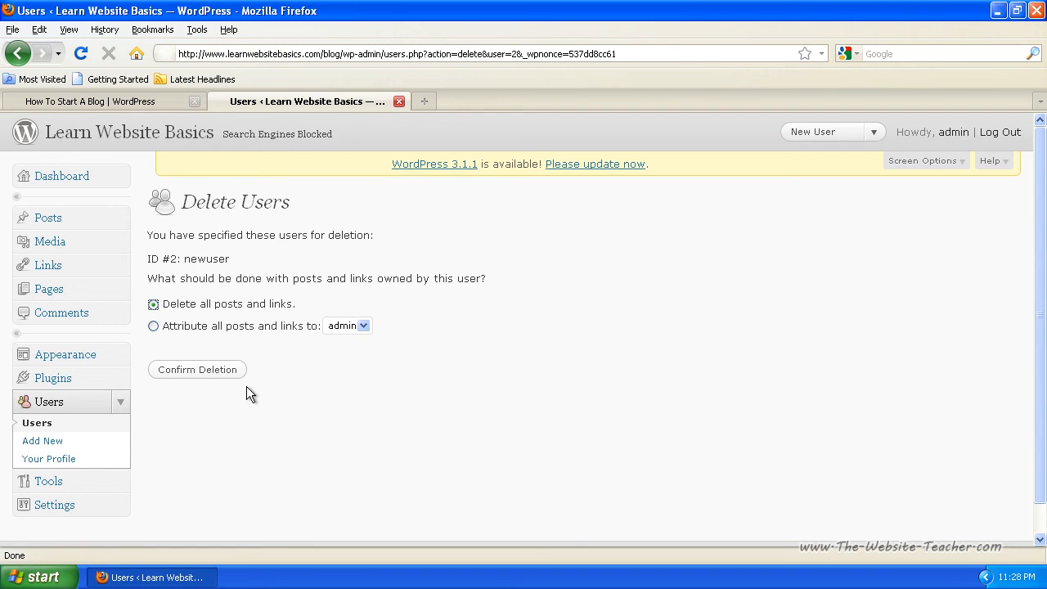
{"action": "mouse_move", "coordinate": [188, 385]}
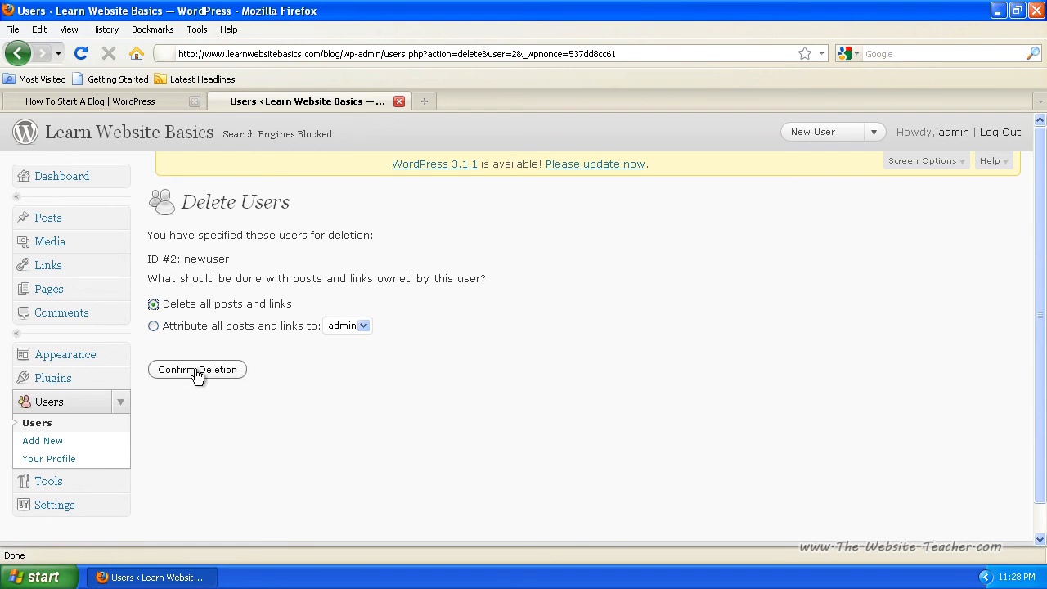
{"action": "left_click", "coordinate": [196, 370]}
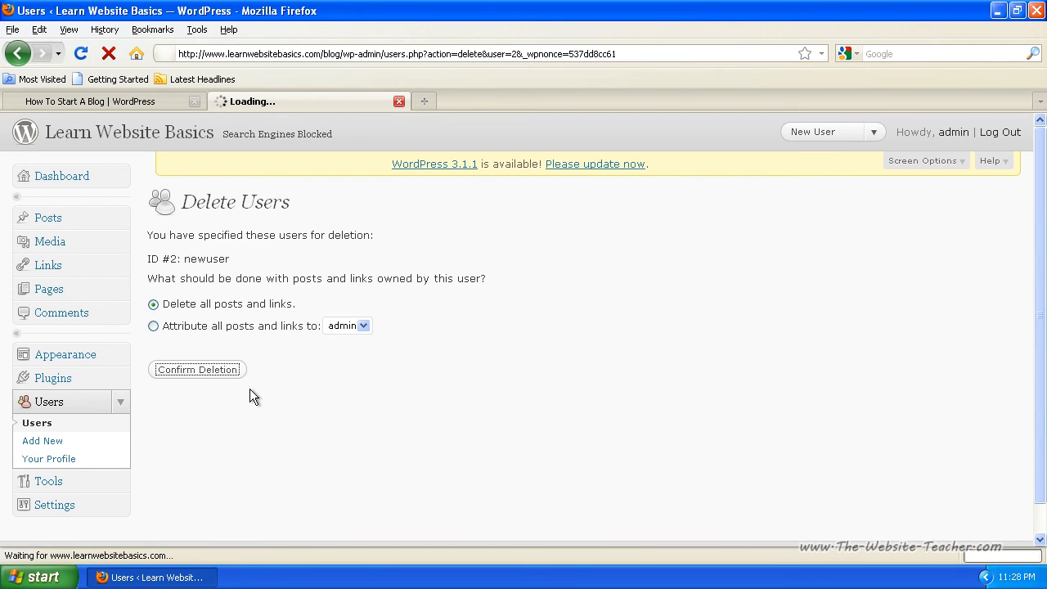
{"action": "left_click", "coordinate": [197, 369]}
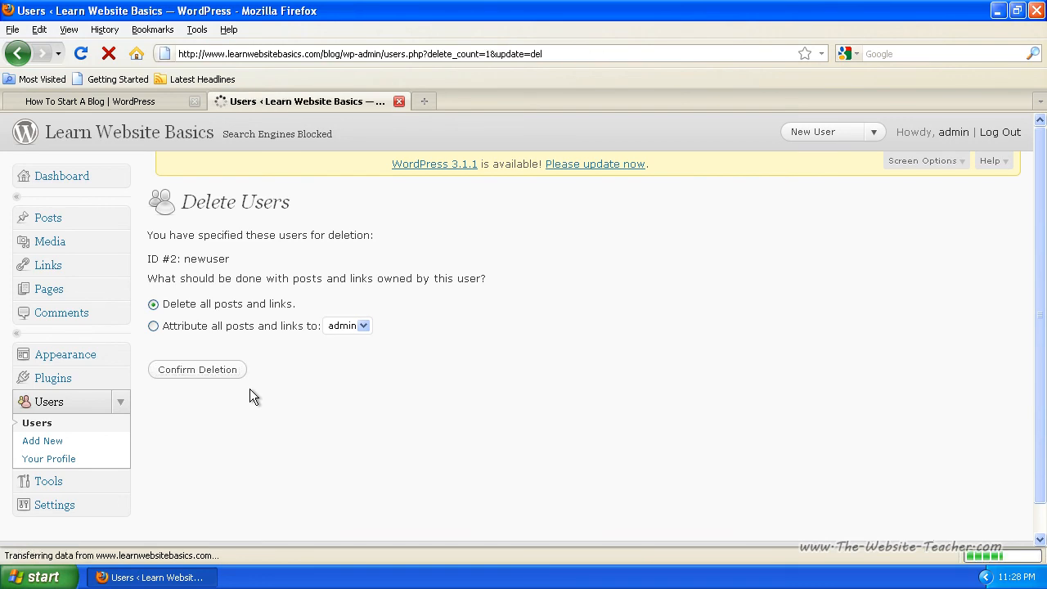
Review the Users list showing only admin and '1 user deleted', then head to Your Profile
{"action": "left_click", "coordinate": [197, 370]}
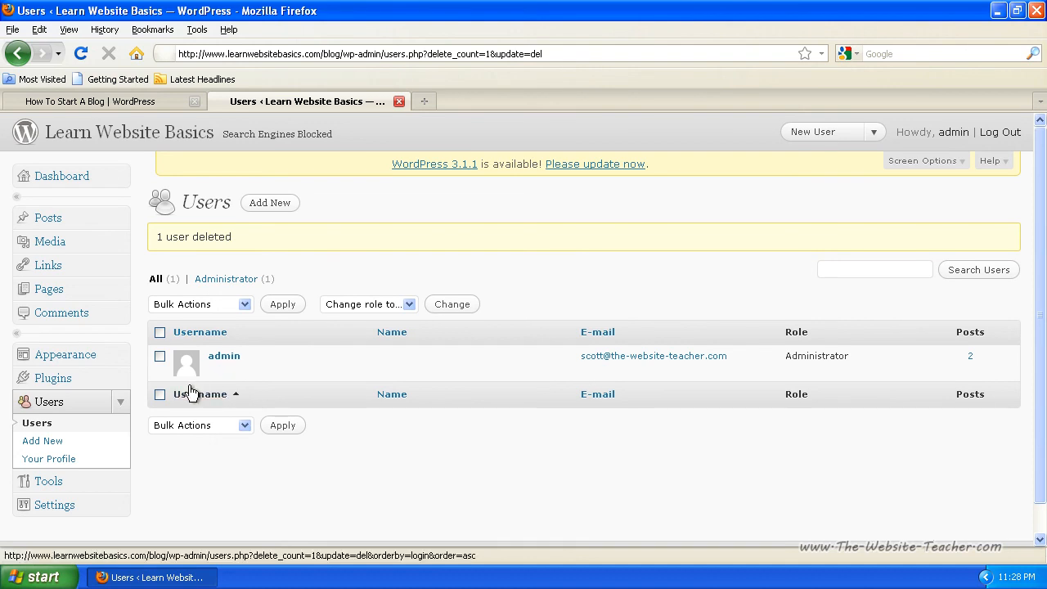
{"action": "mouse_move", "coordinate": [183, 390]}
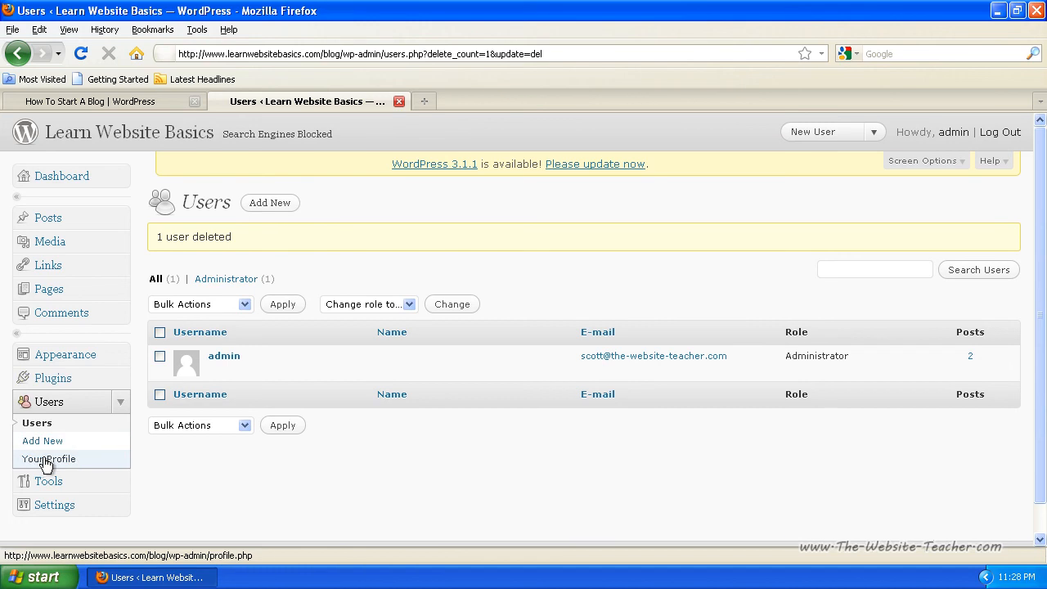
{"action": "left_click", "coordinate": [49, 460]}
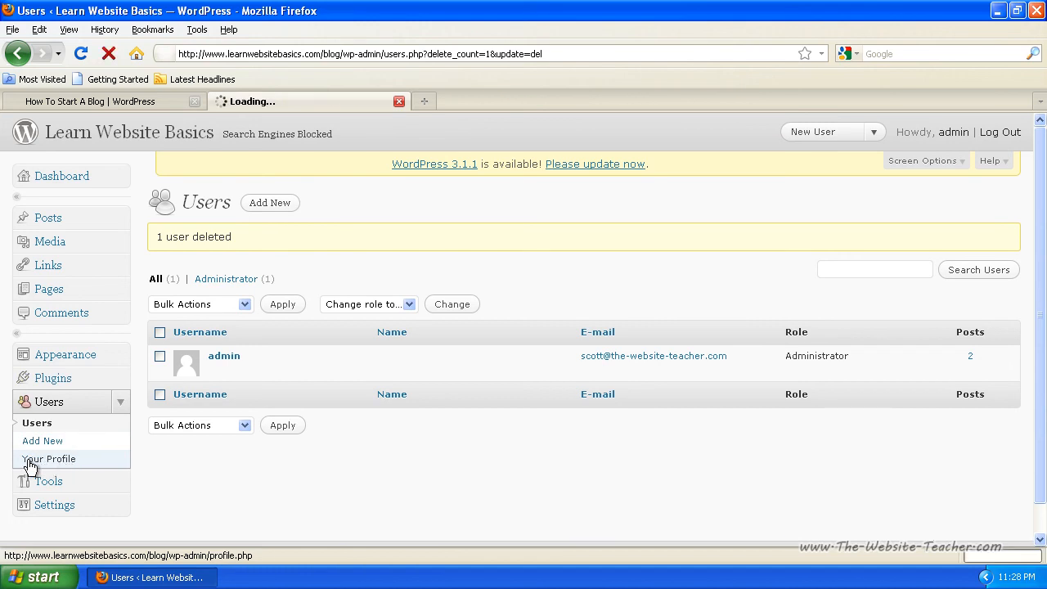
Load the admin Profile page and scroll through personal options, name, contact info and password sections
{"action": "left_click", "coordinate": [50, 459]}
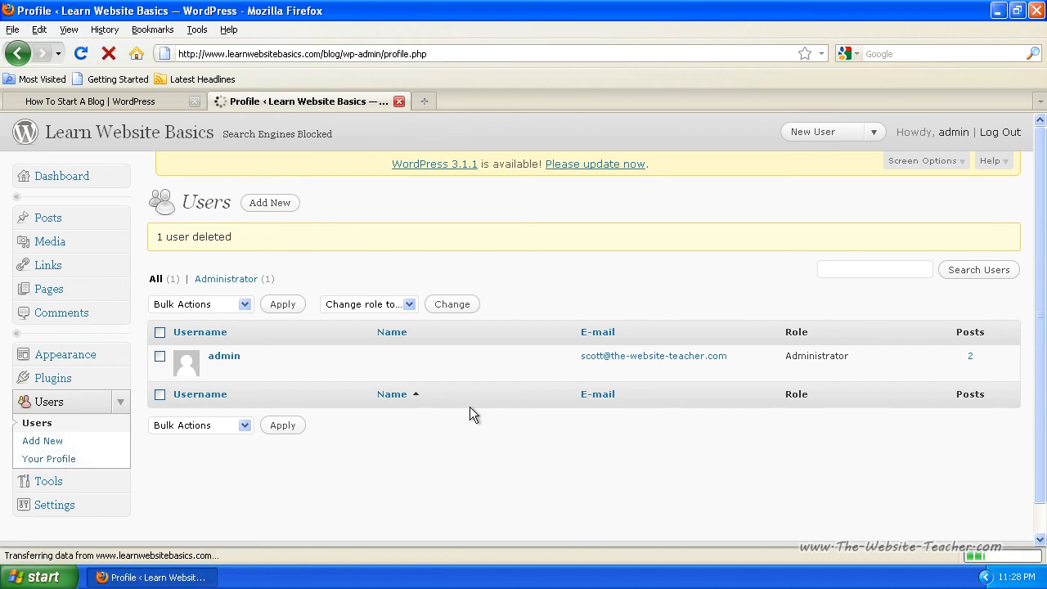
{"action": "left_click", "coordinate": [52, 458]}
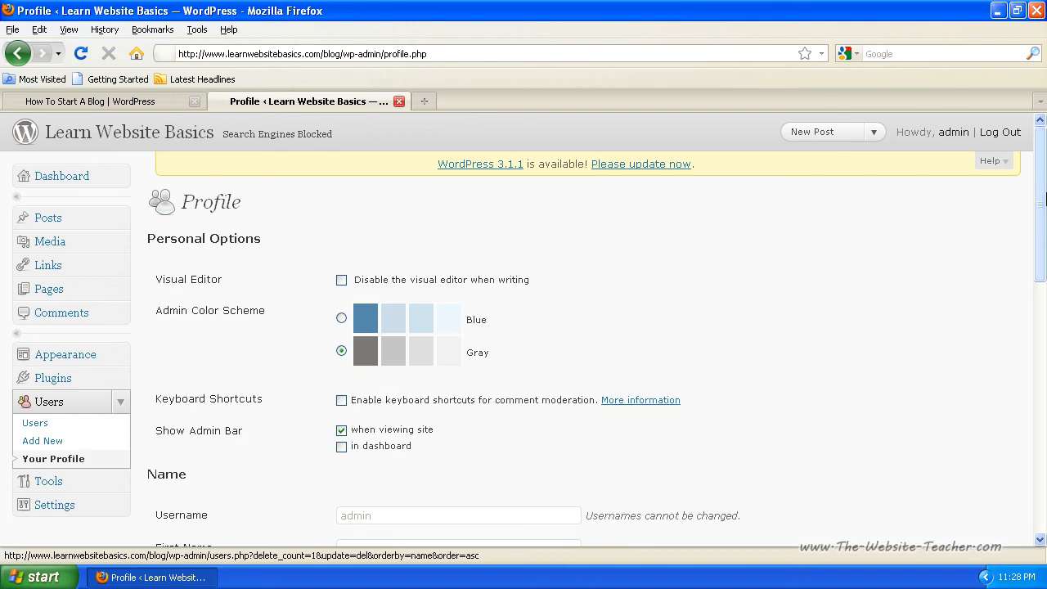
{"action": "scroll", "scroll_direction": "down", "scroll_amount": 3}
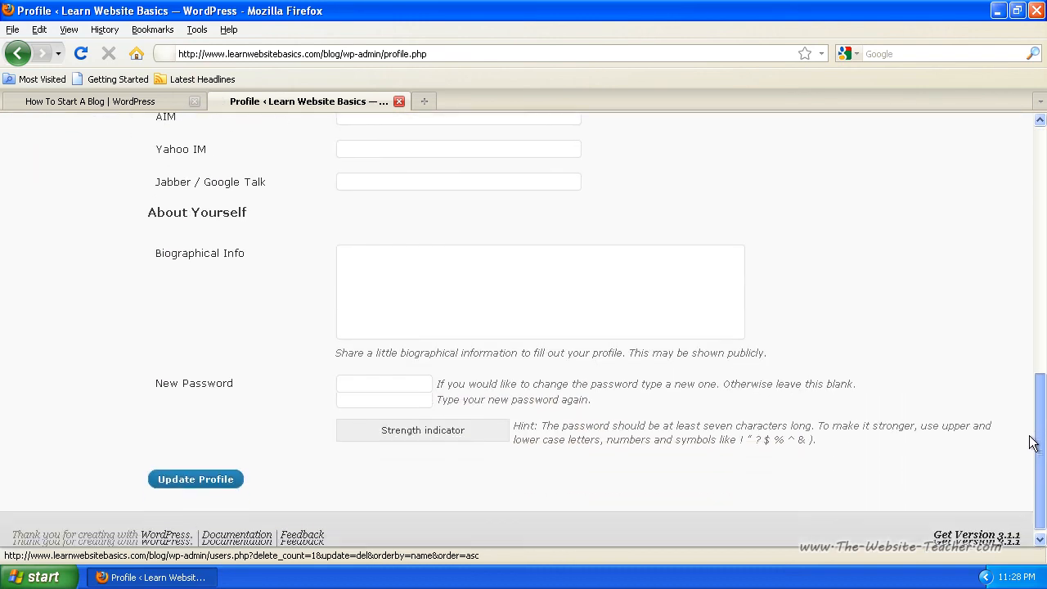
{"action": "scroll", "scroll_direction": "up", "scroll_amount": 3}
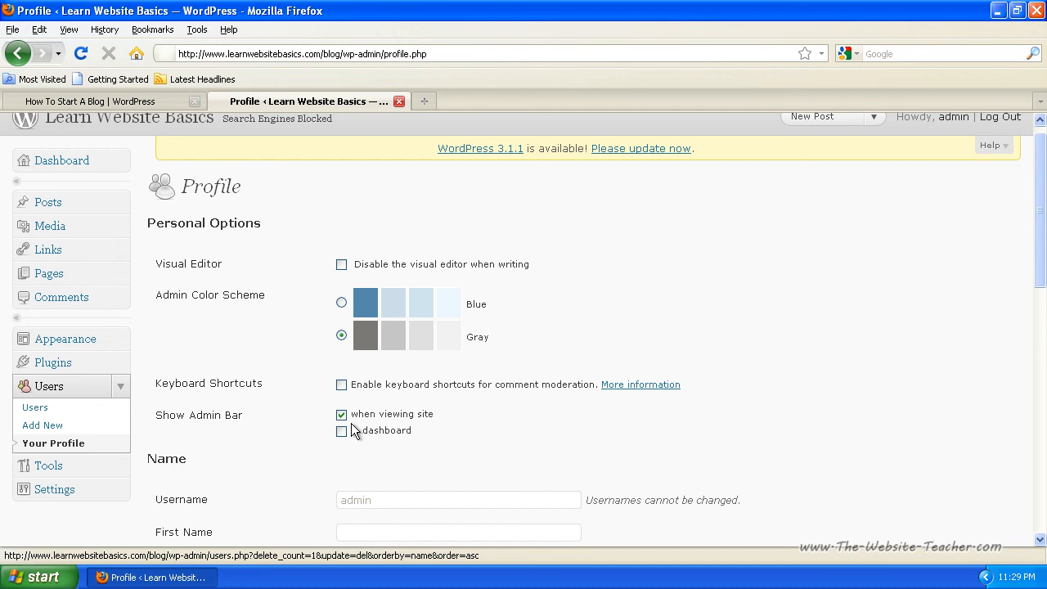
{"action": "scroll", "scroll_direction": "down", "scroll_amount": 3}
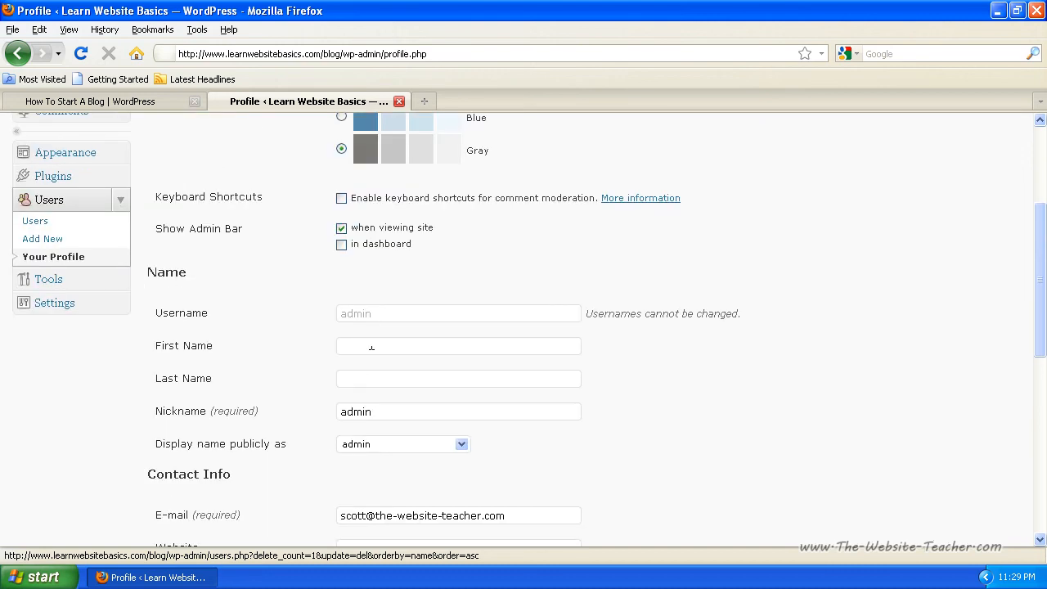
{"action": "scroll", "scroll_direction": "down", "scroll_amount": 3}
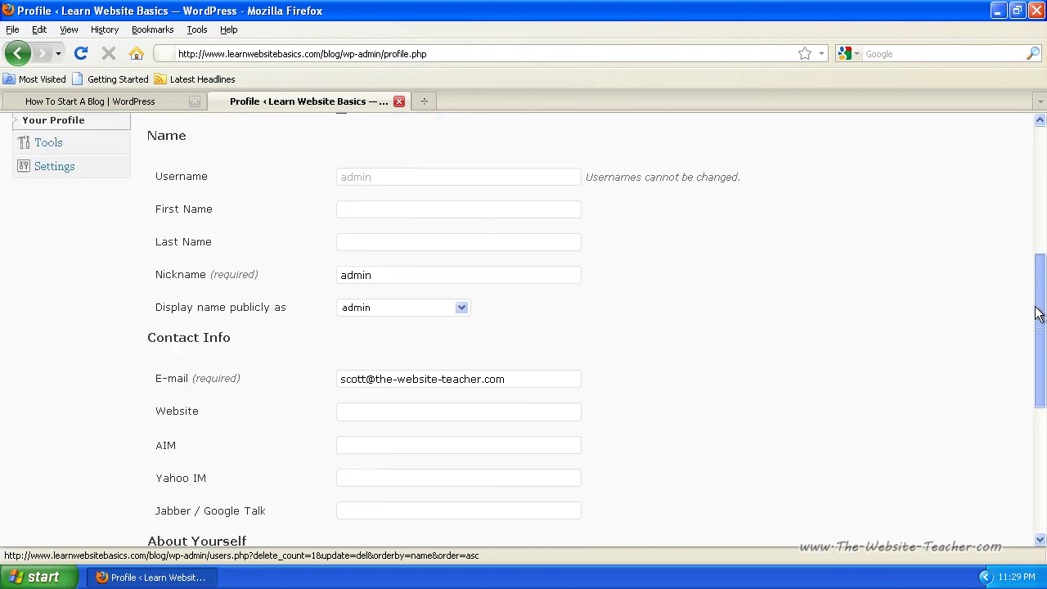
{"action": "scroll", "scroll_direction": "down", "scroll_amount": 3}
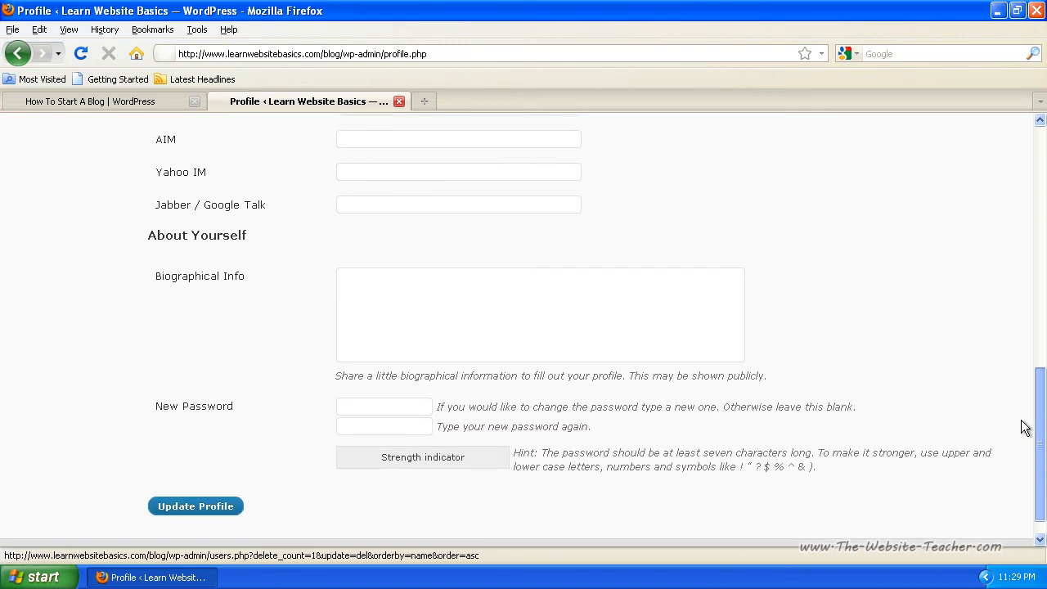
{"action": "scroll", "scroll_direction": "up", "scroll_amount": 3}
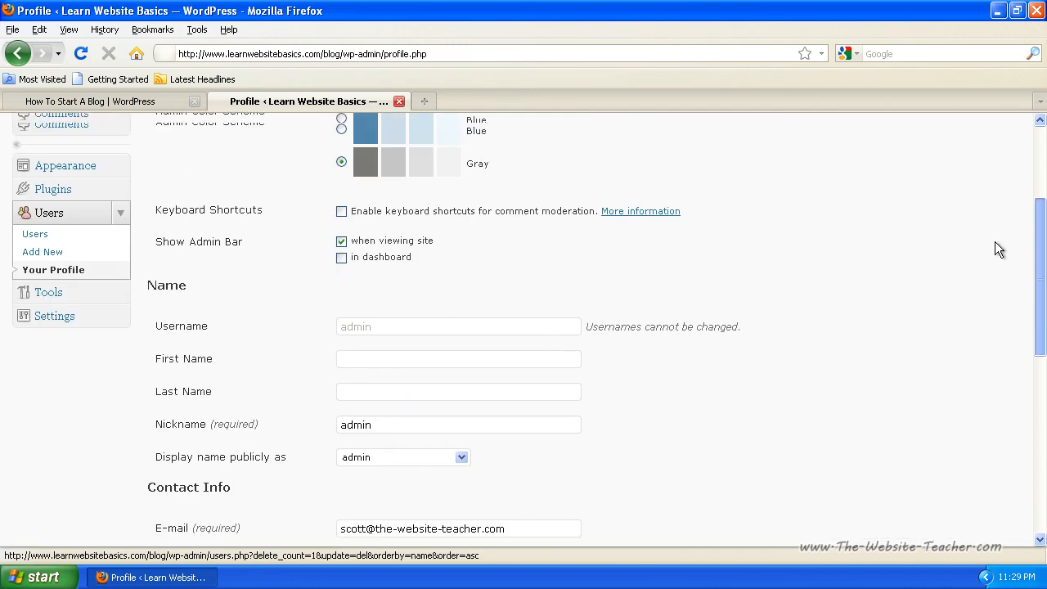
{"action": "scroll", "scroll_direction": "up", "scroll_amount": 3}
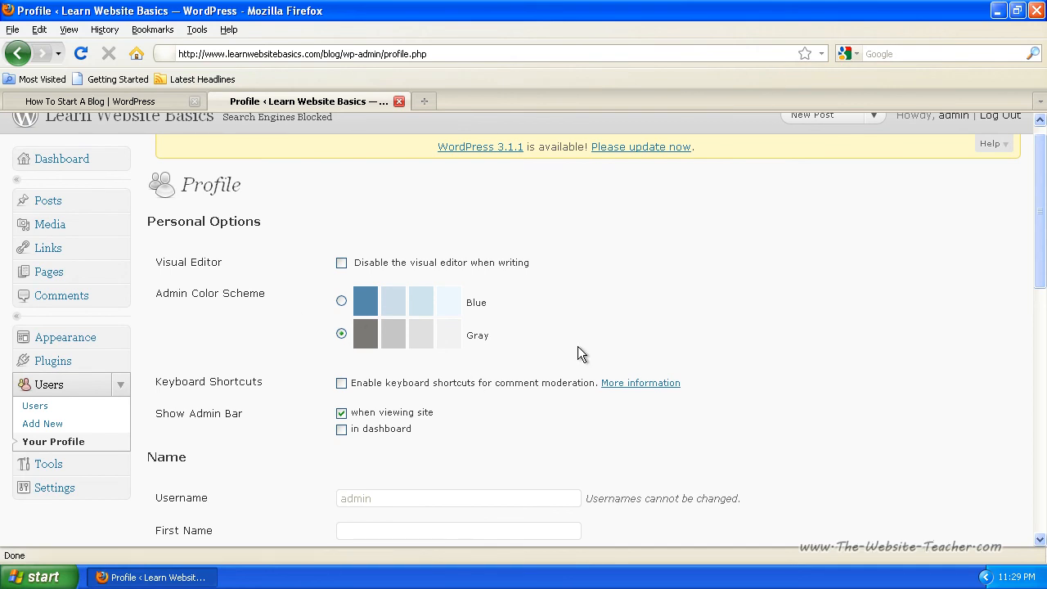
{"action": "mouse_move", "coordinate": [136, 364]}
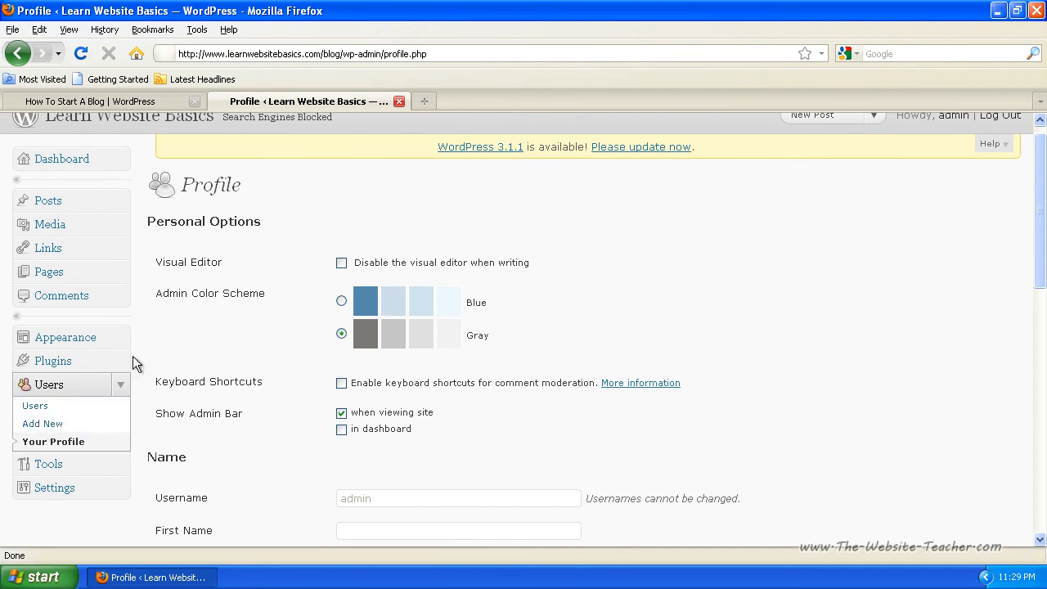